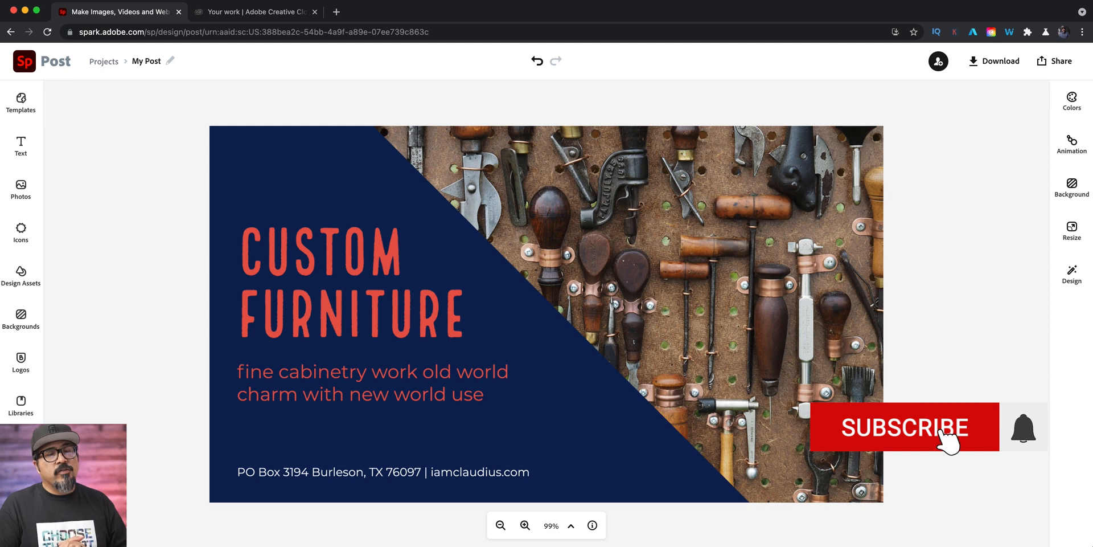
View the Nacho Libre Part Dos theme in CC Libraries and read the darkest, red and bright blue swatch values
click(902, 427)
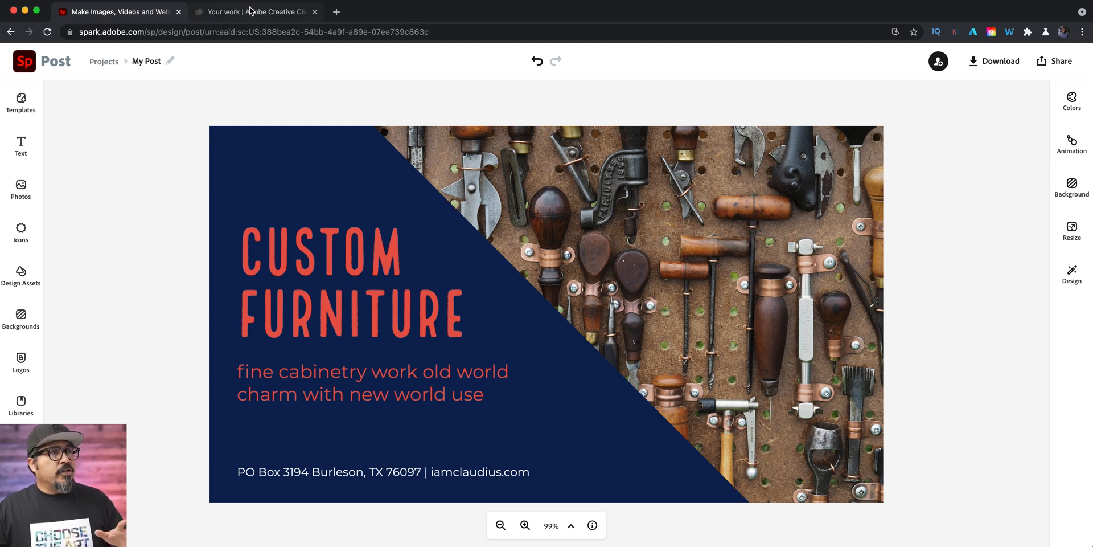
click(256, 11)
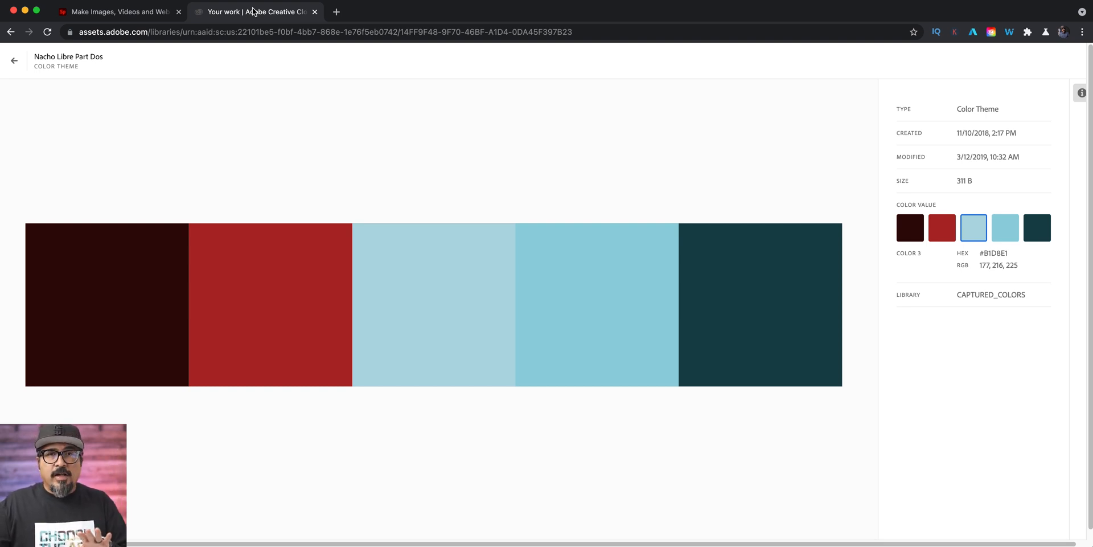
mouse_move(498, 301)
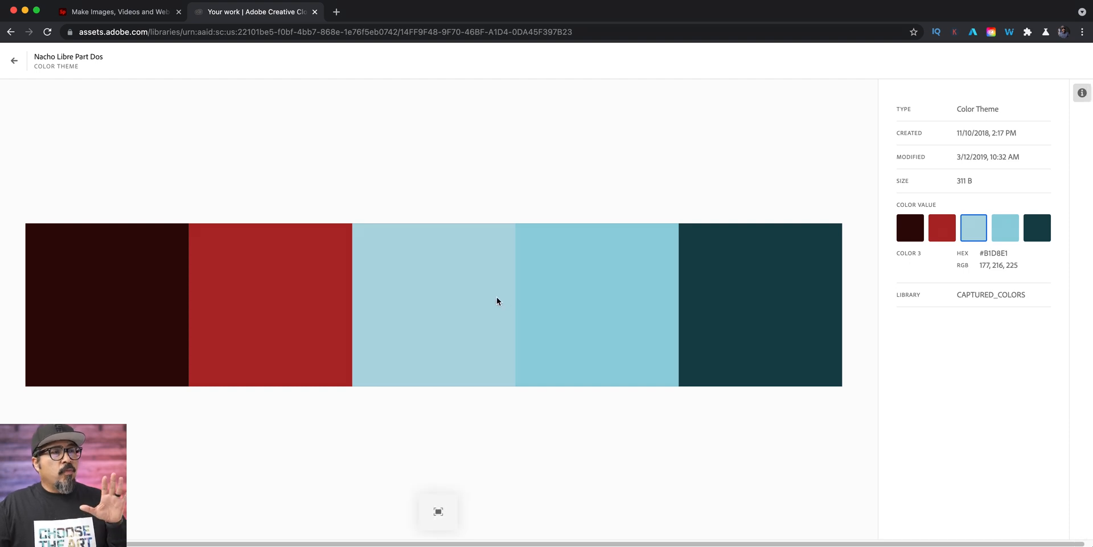
mouse_move(488, 300)
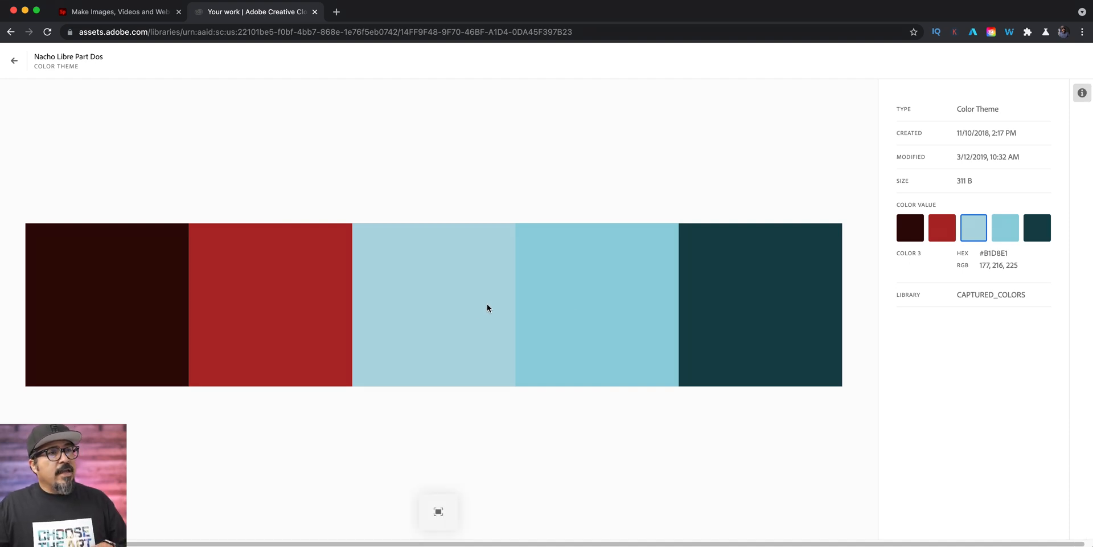
click(910, 228)
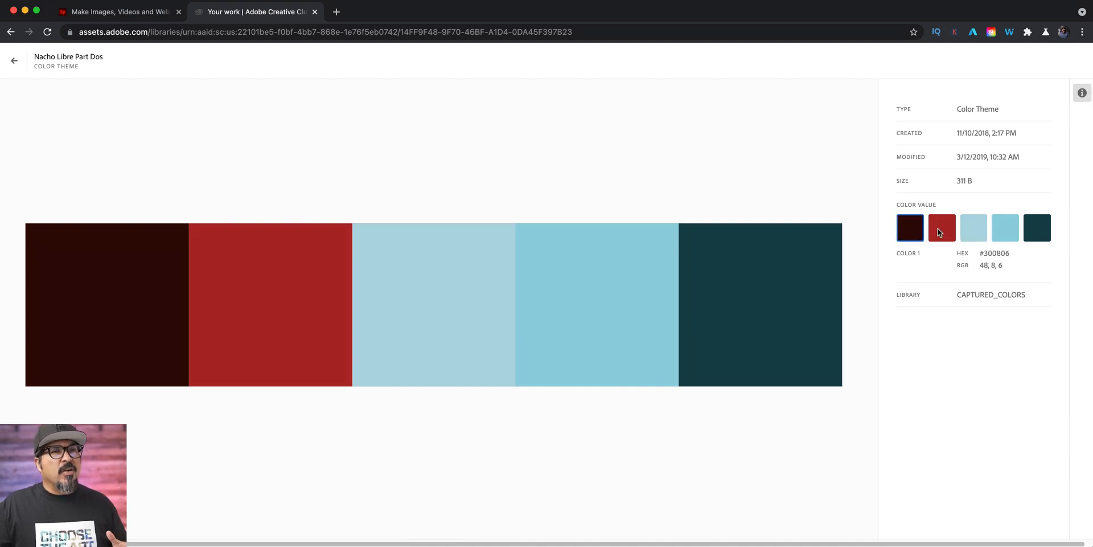
click(942, 228)
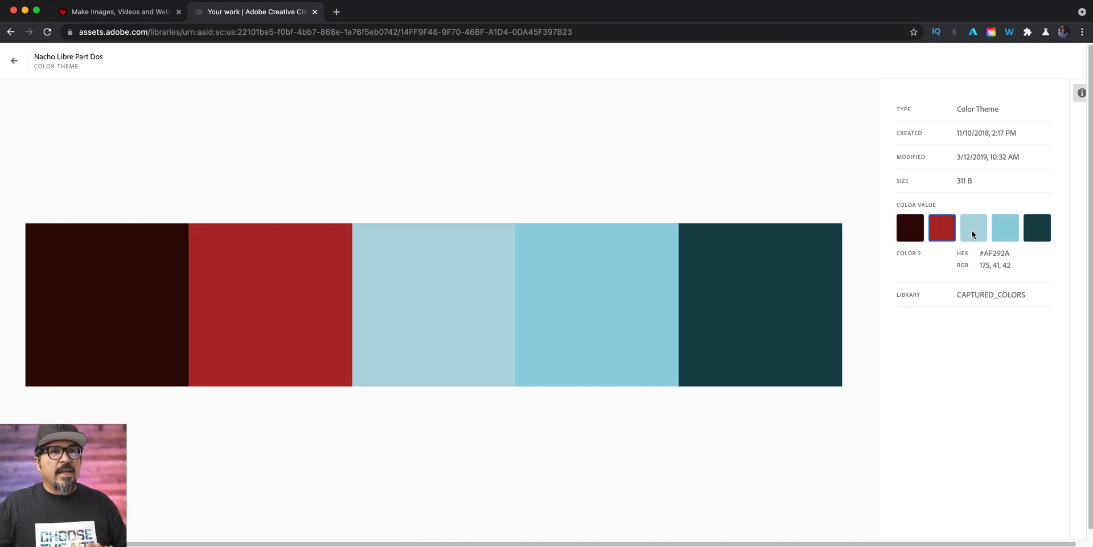
click(1004, 228)
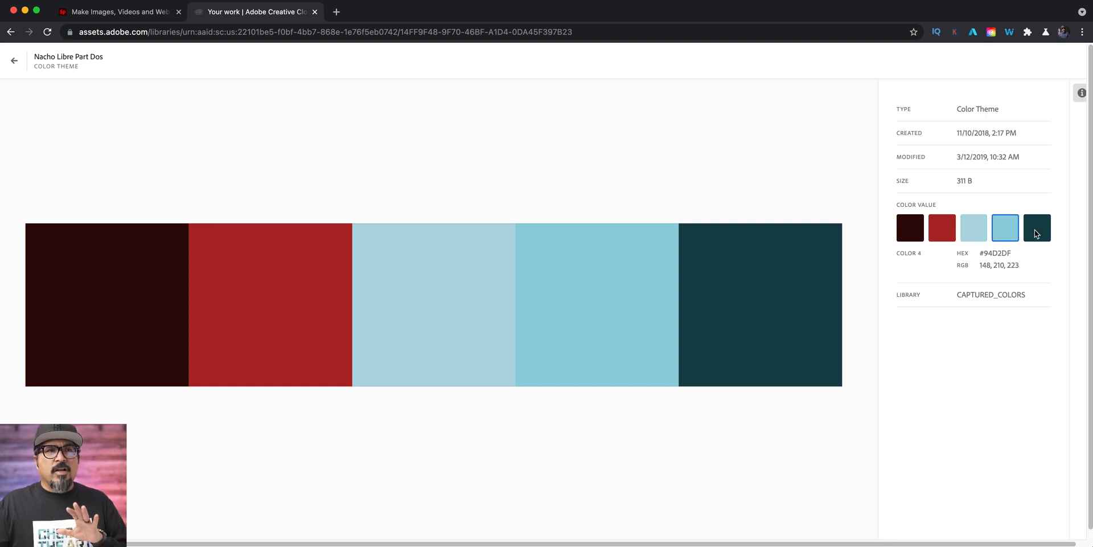
mouse_move(1032, 238)
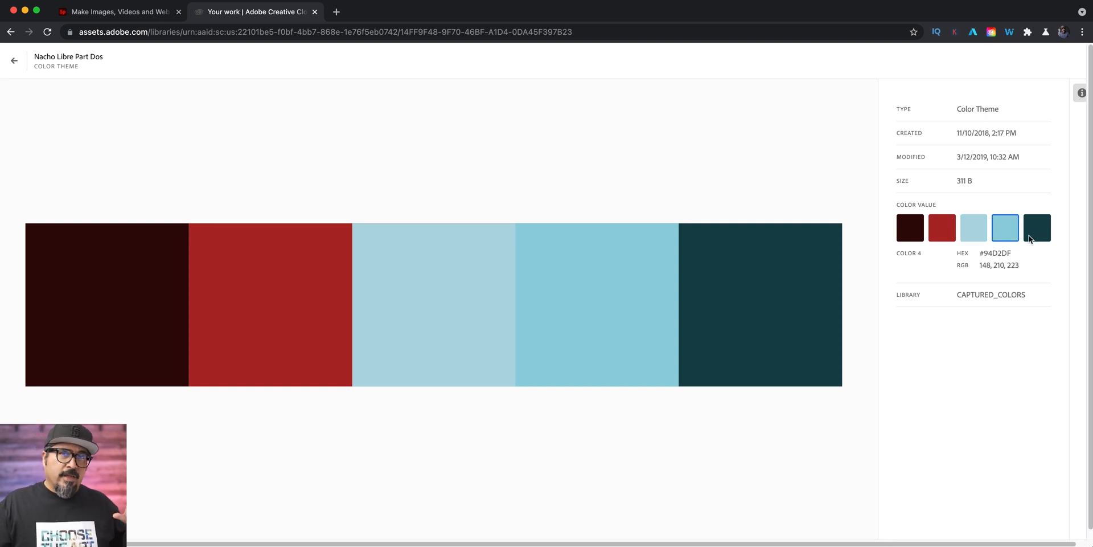
mouse_move(672, 215)
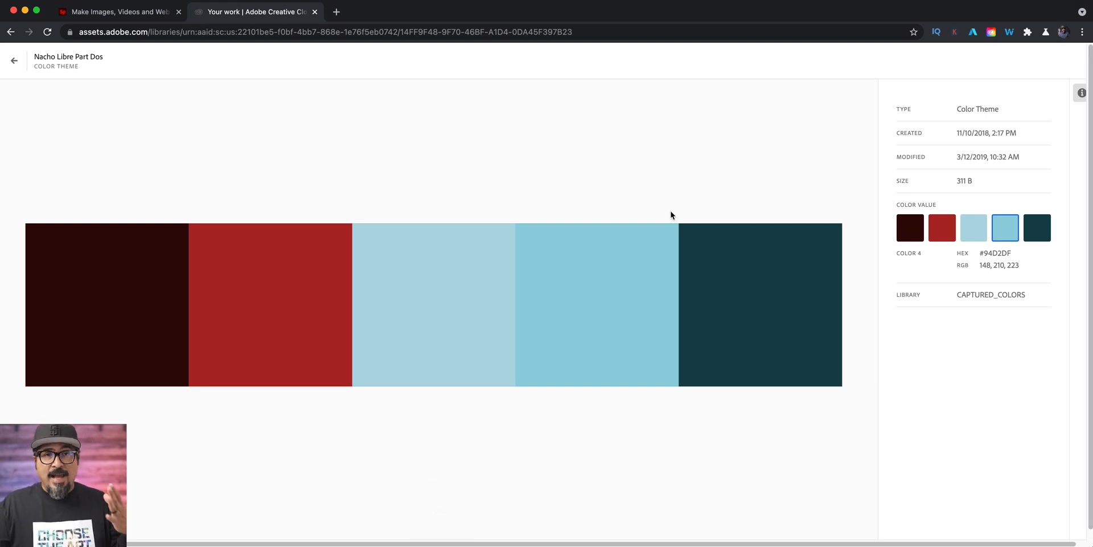
mouse_move(32, 226)
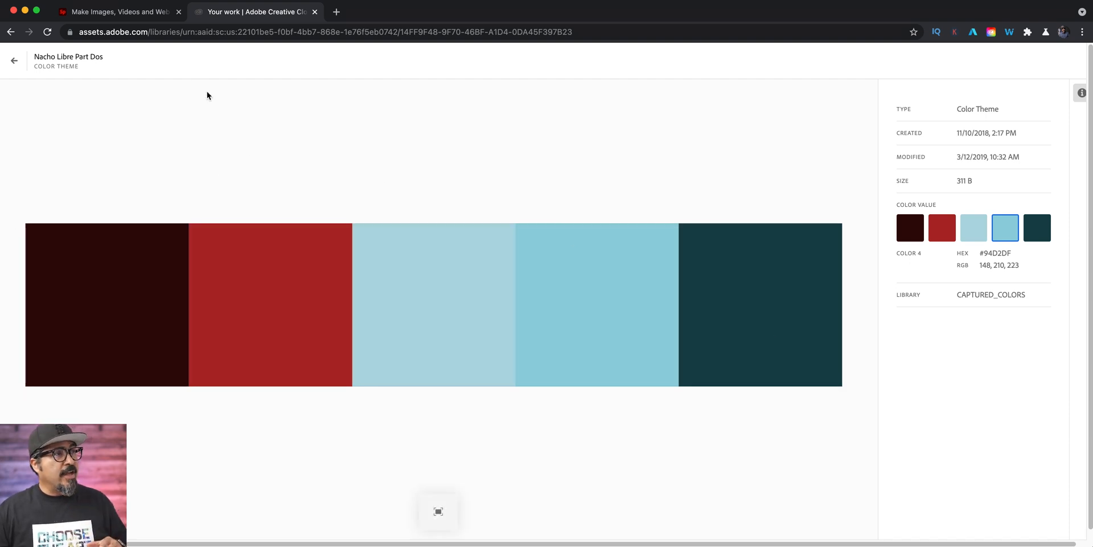
Upload the palette screenshot as a photo onto the Custom Furniture post
click(116, 12)
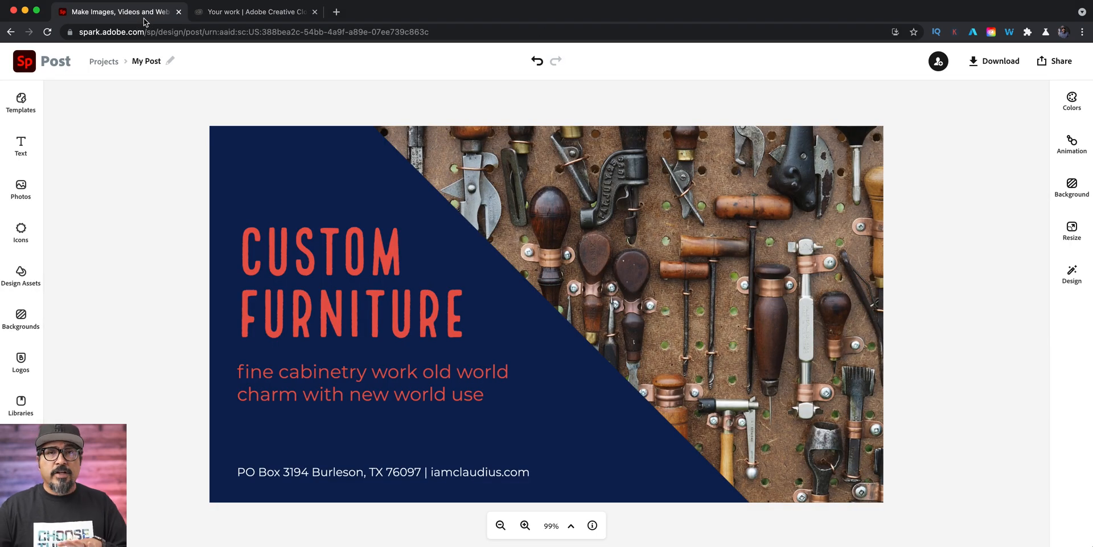
mouse_move(41, 192)
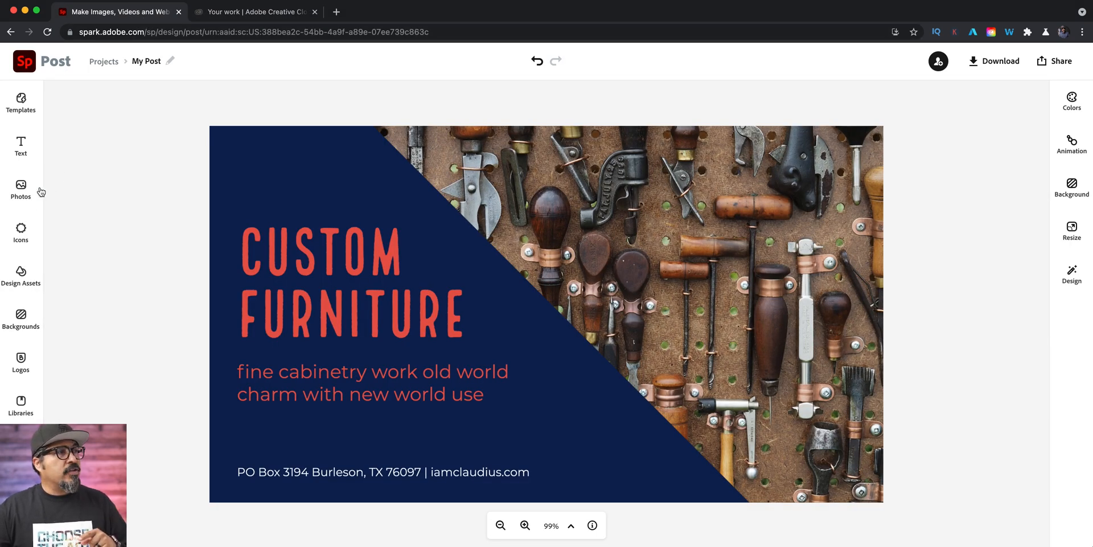
click(20, 188)
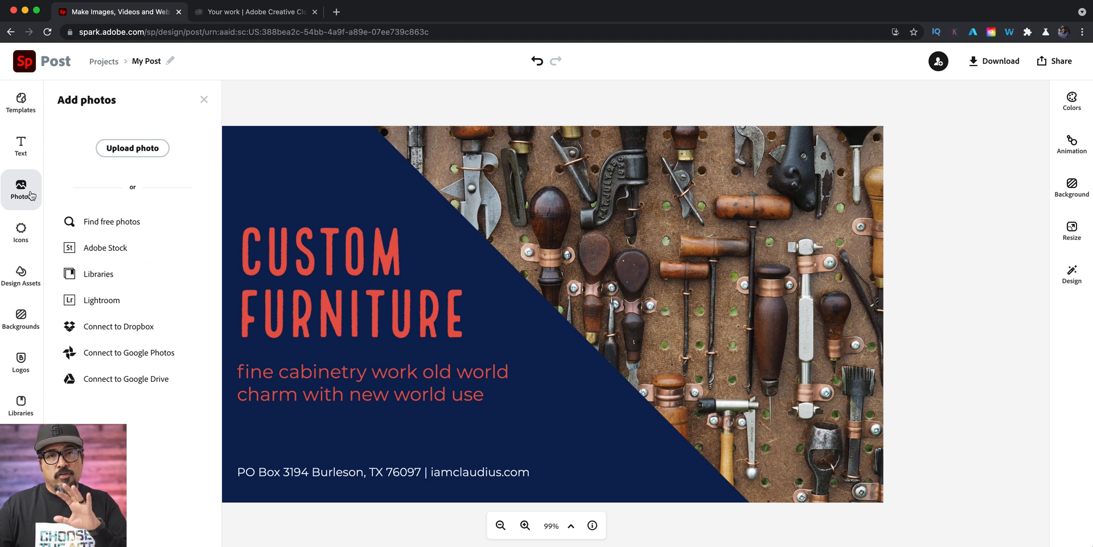
mouse_move(132, 148)
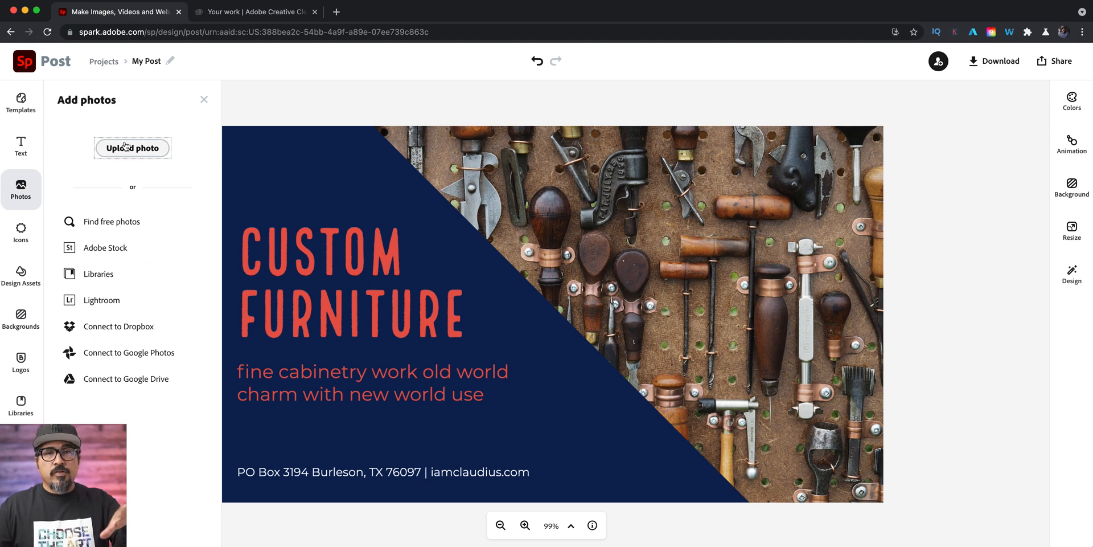
click(132, 149)
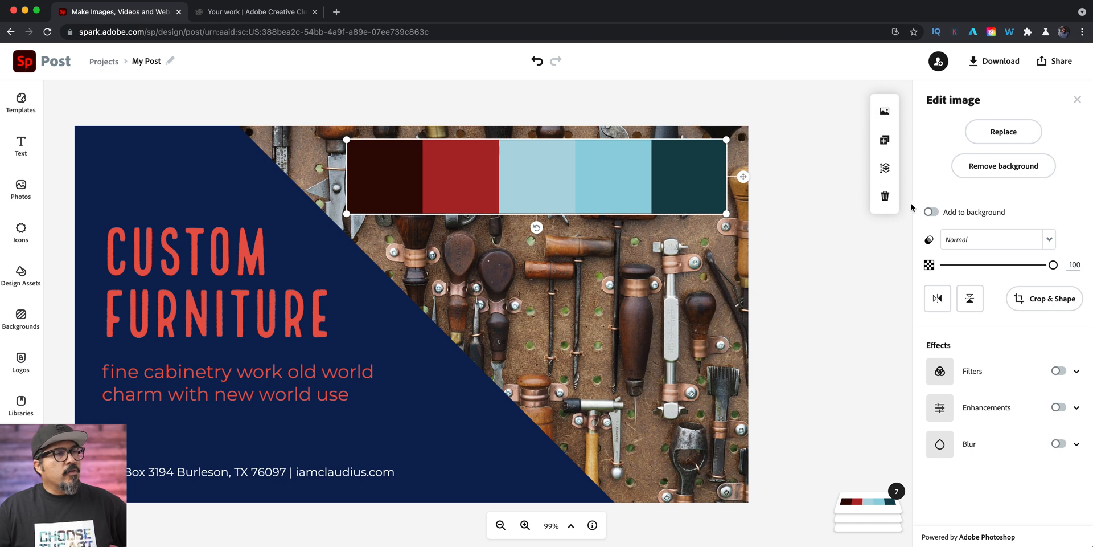
mouse_move(111, 186)
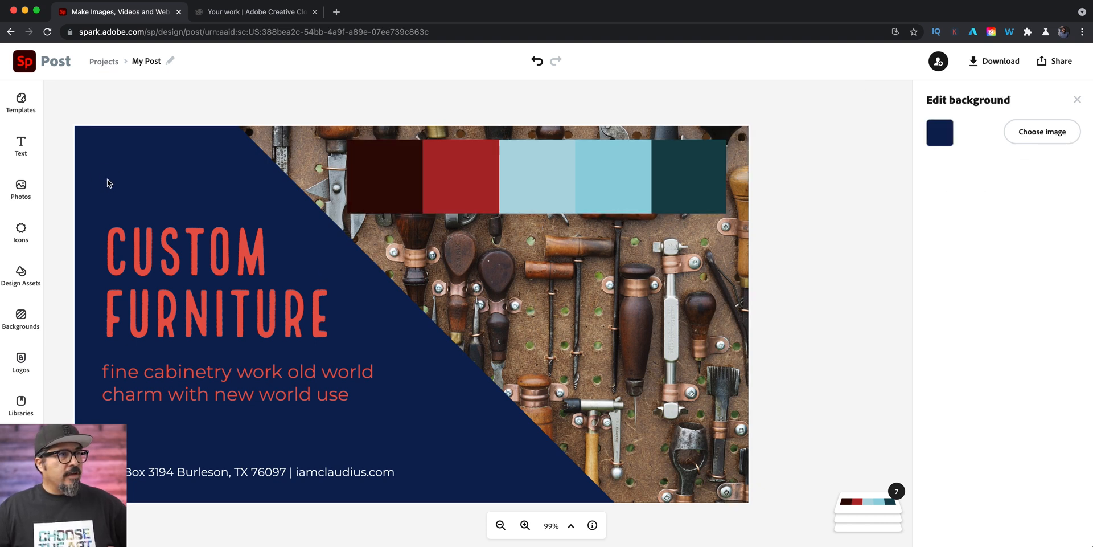
mouse_move(916, 139)
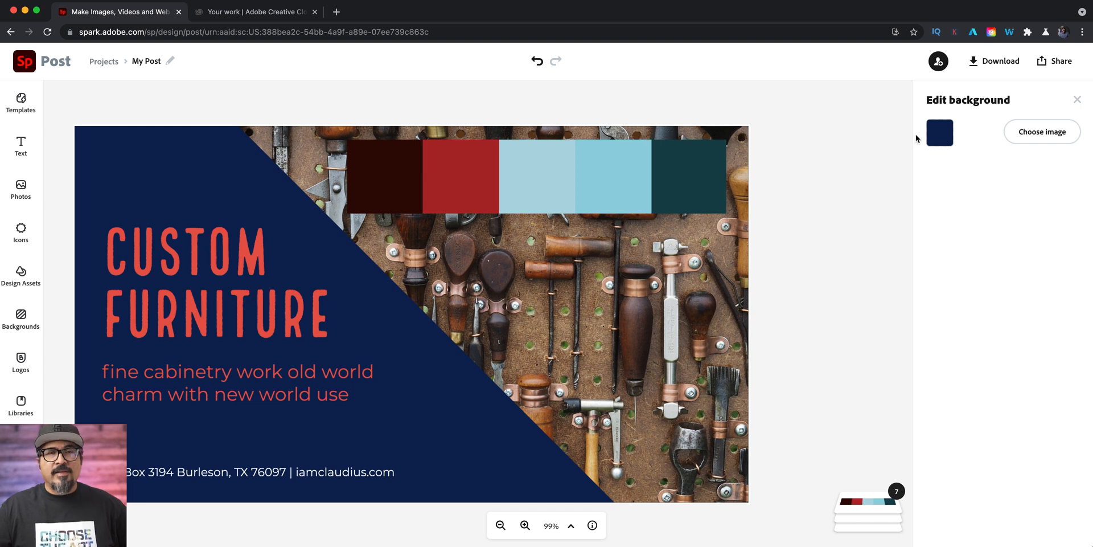
Set the background and the diagonal shape colour to the palette's dark teal
click(939, 132)
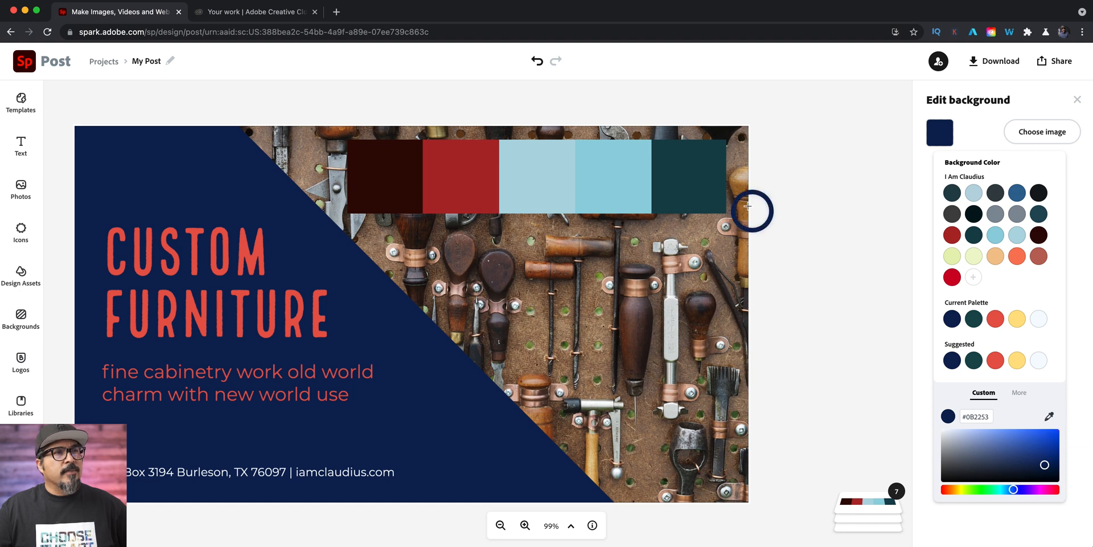
mouse_move(696, 164)
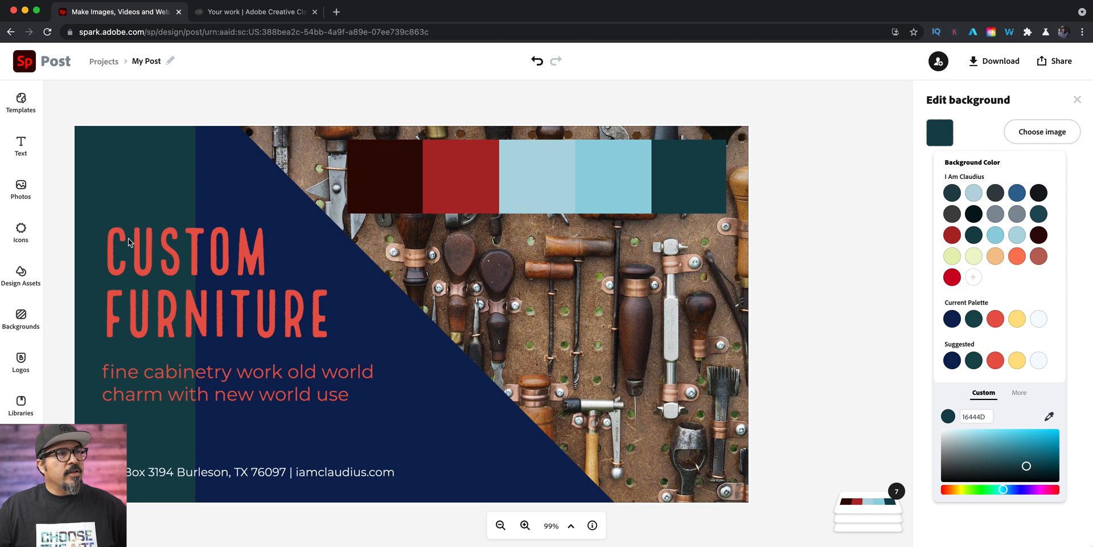
mouse_move(288, 213)
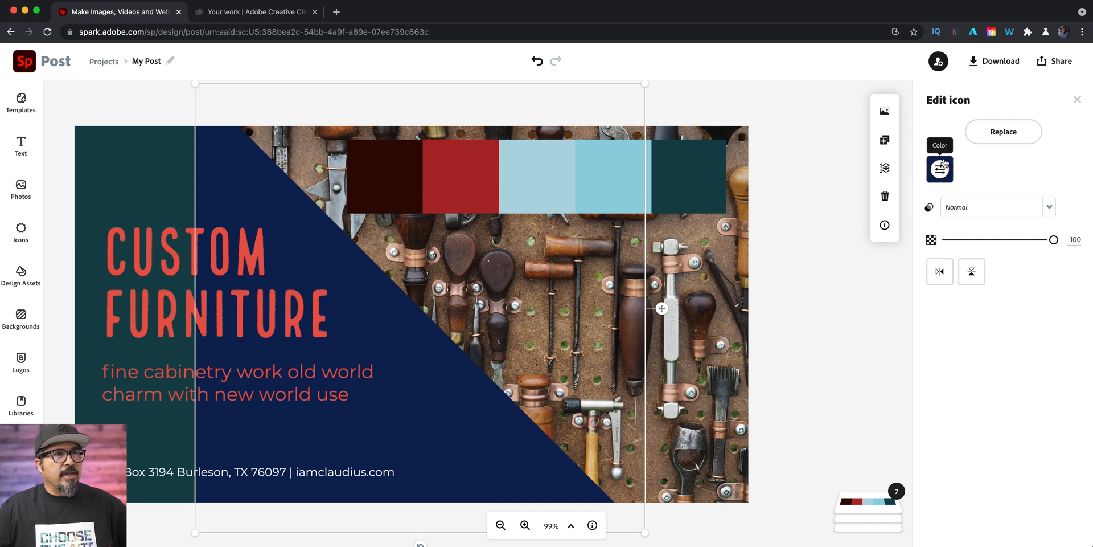
click(940, 168)
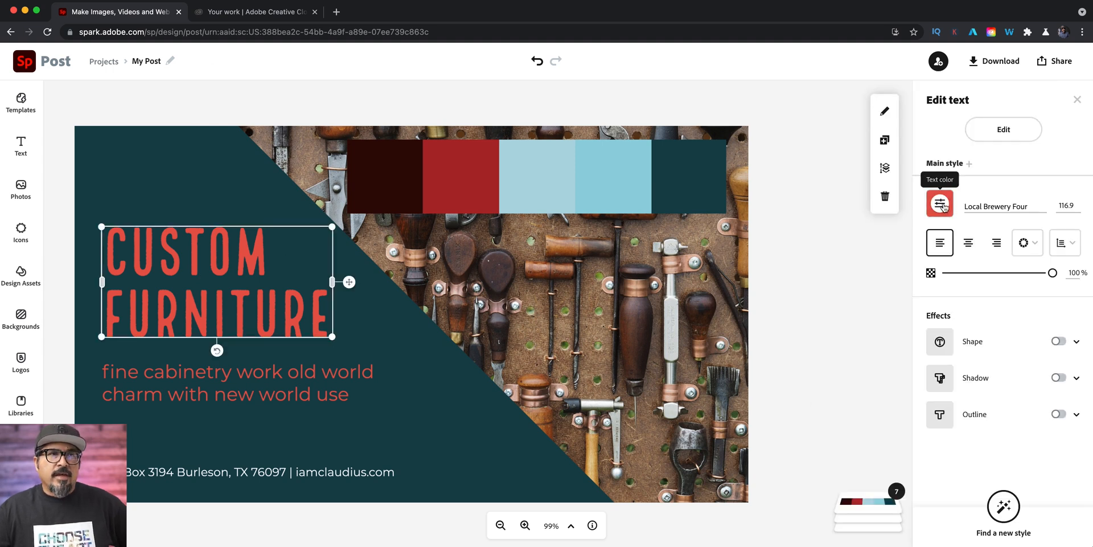
Eyedrop the palette's light blue as the CUSTOM FURNITURE heading text colour
click(940, 202)
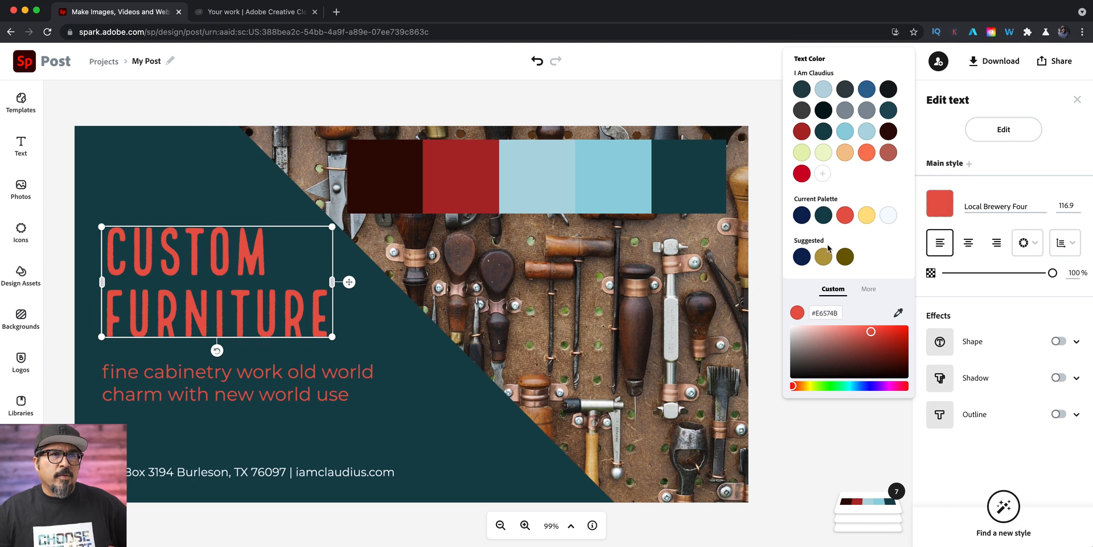
mouse_move(899, 312)
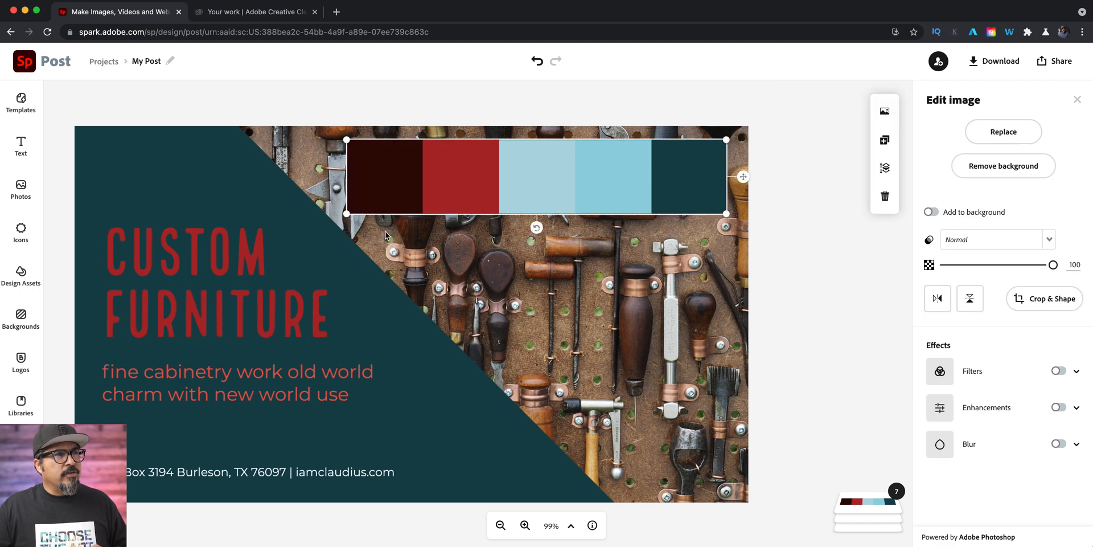
click(210, 283)
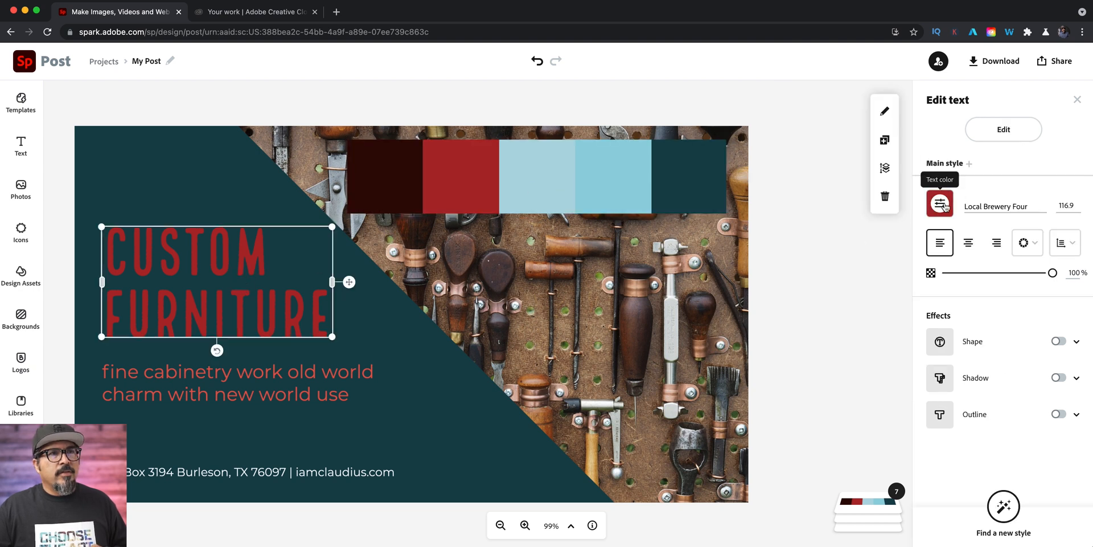
click(939, 202)
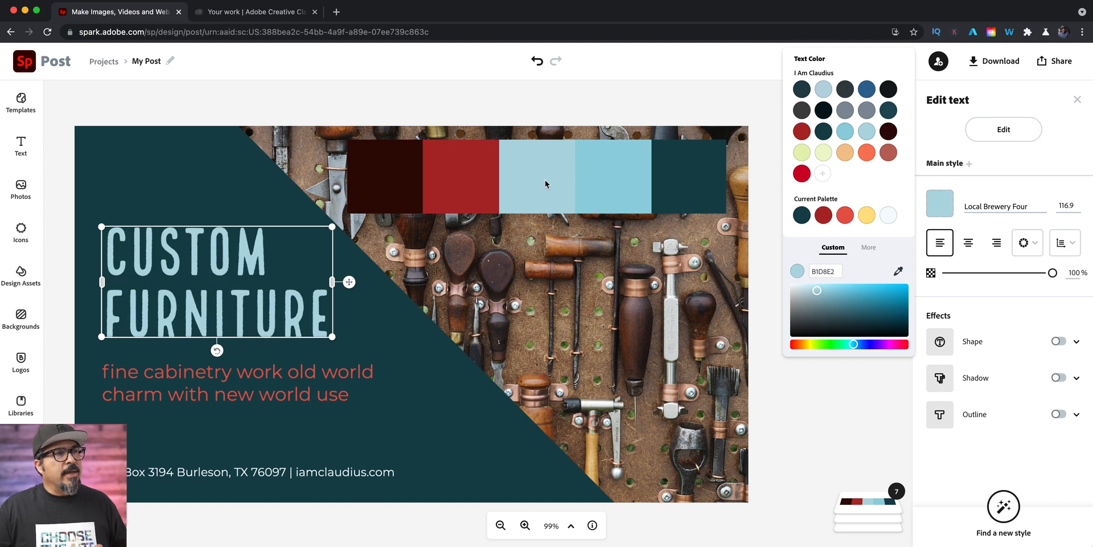
Make the fine-cabinetry tagline light blue from the palette, then select the address line
click(237, 383)
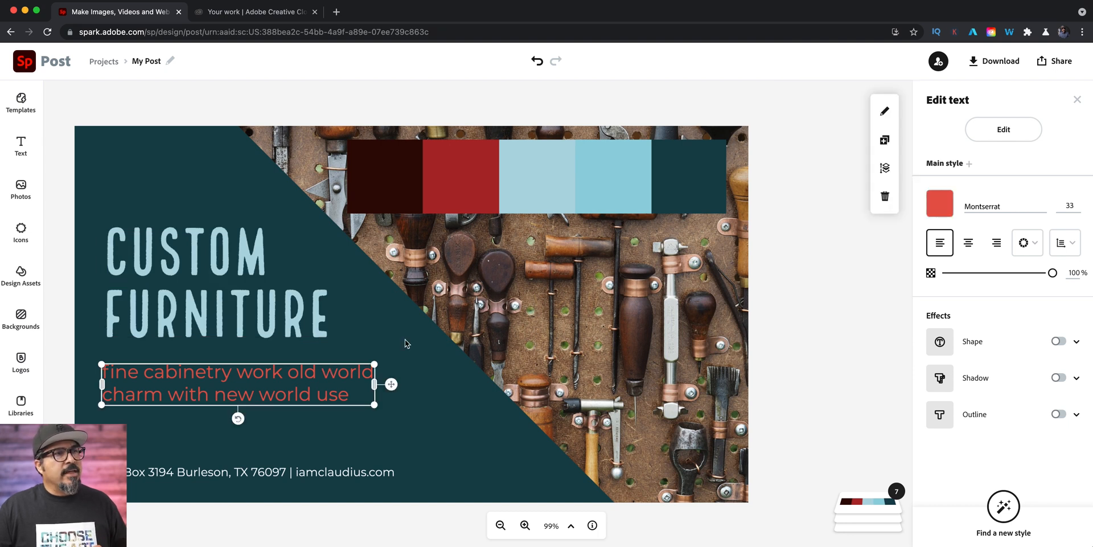
click(939, 203)
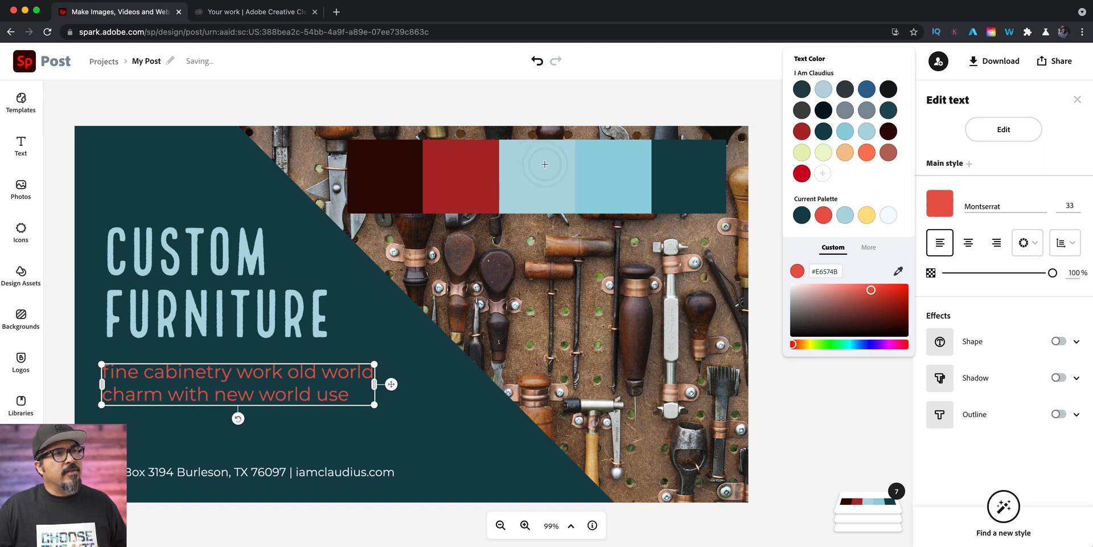
click(843, 215)
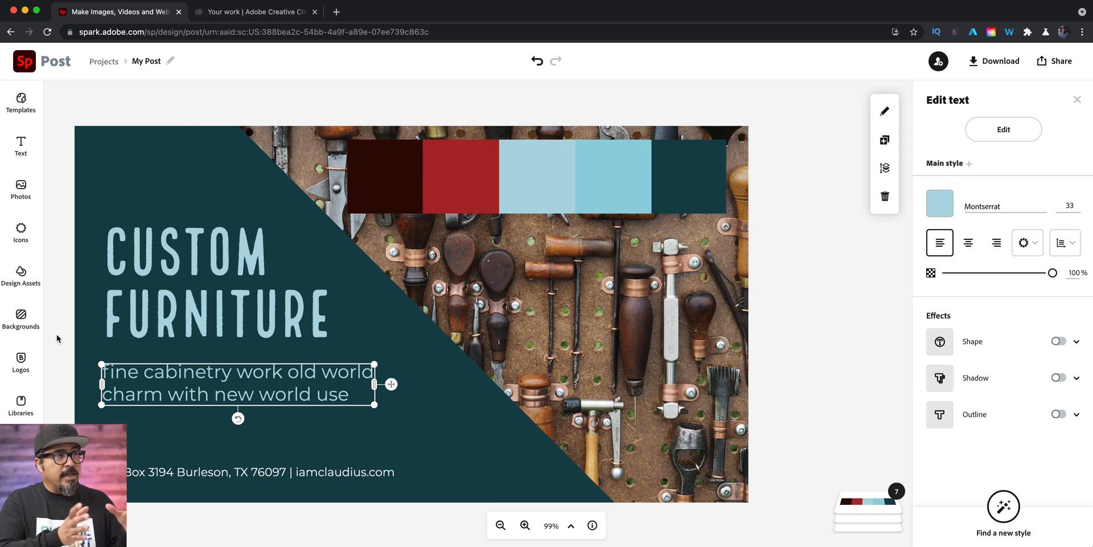
mouse_move(244, 462)
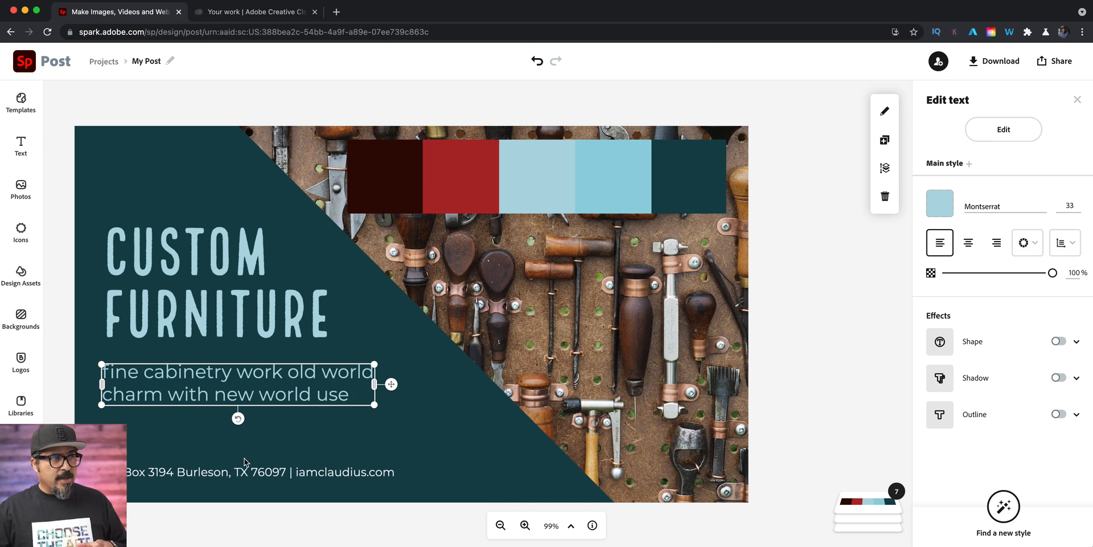
click(259, 472)
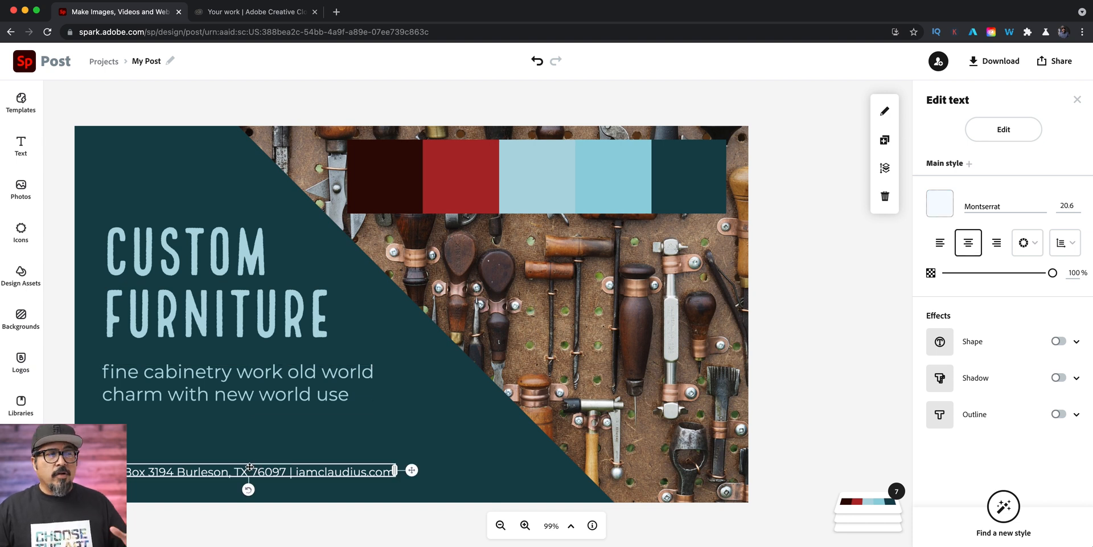
mouse_move(275, 363)
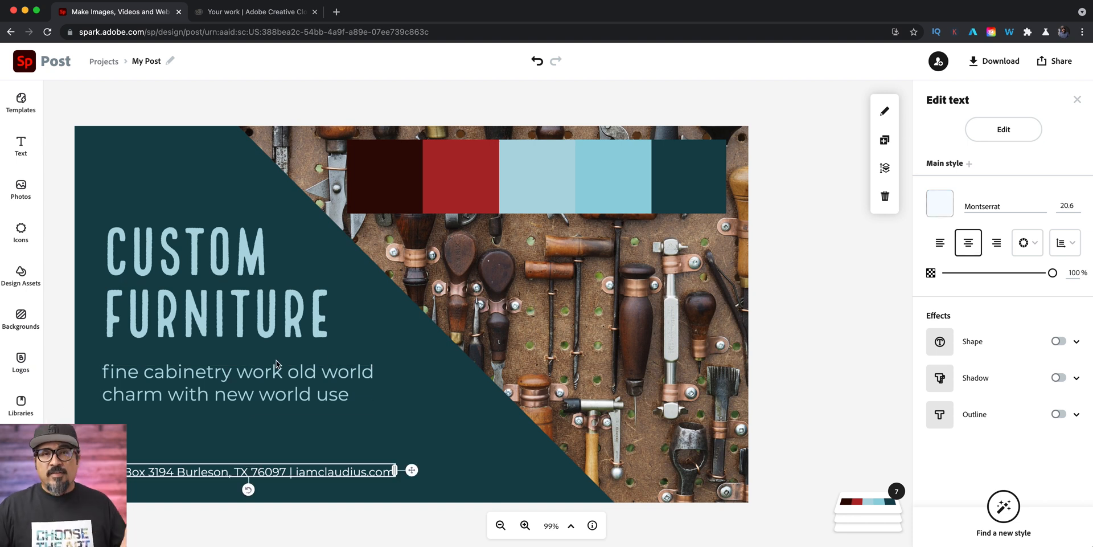
mouse_move(492, 116)
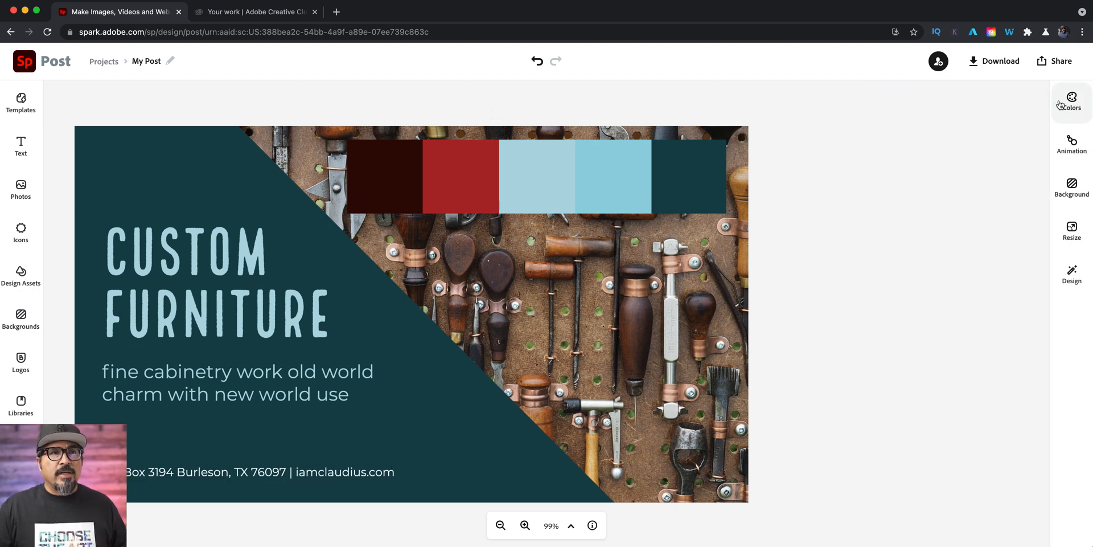
Shuffle the post's colour scheme several times, landing on a coral shape with a teal heading
click(1072, 103)
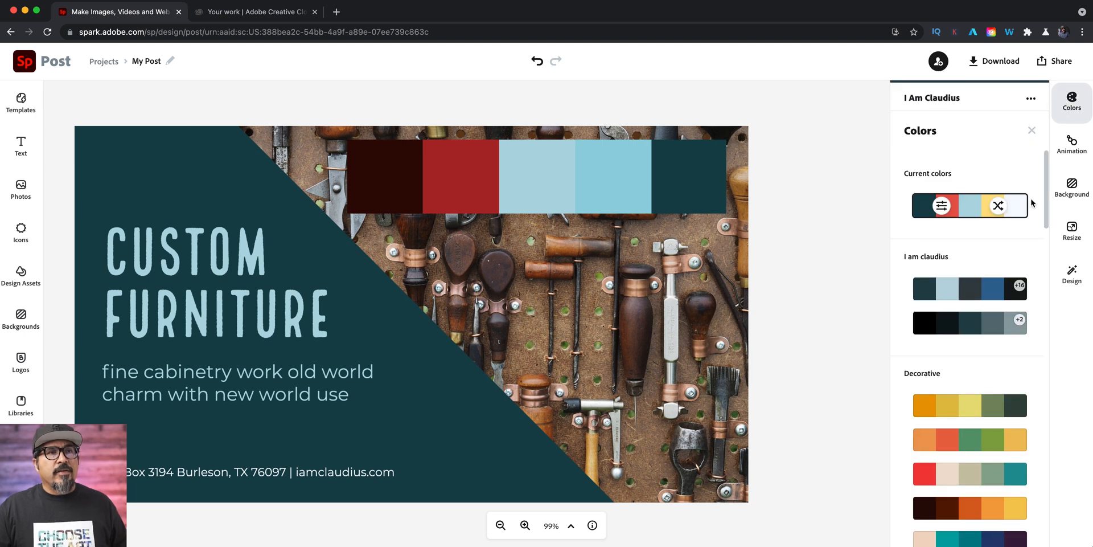
mouse_move(959, 206)
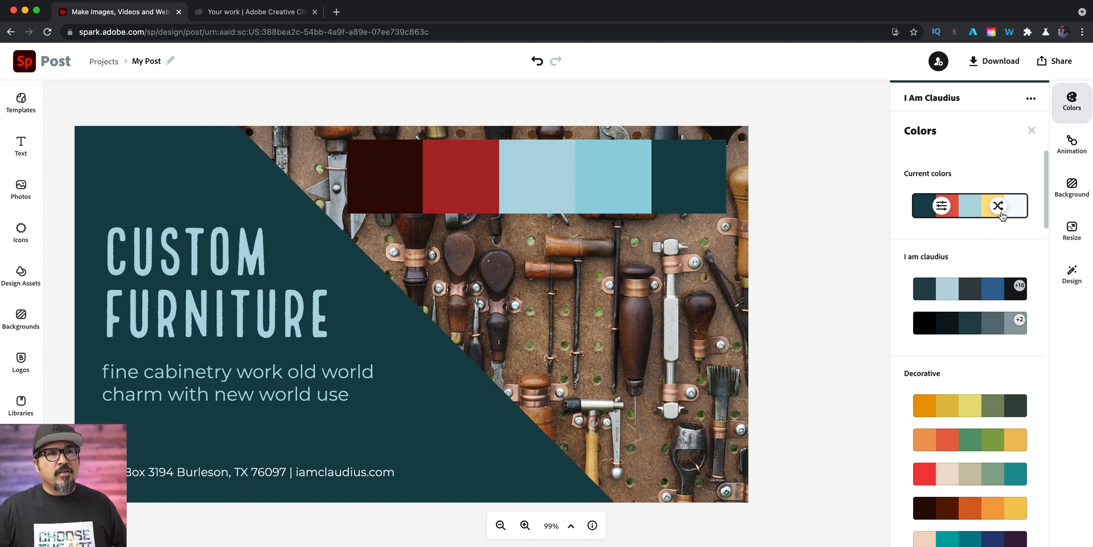
mouse_move(999, 206)
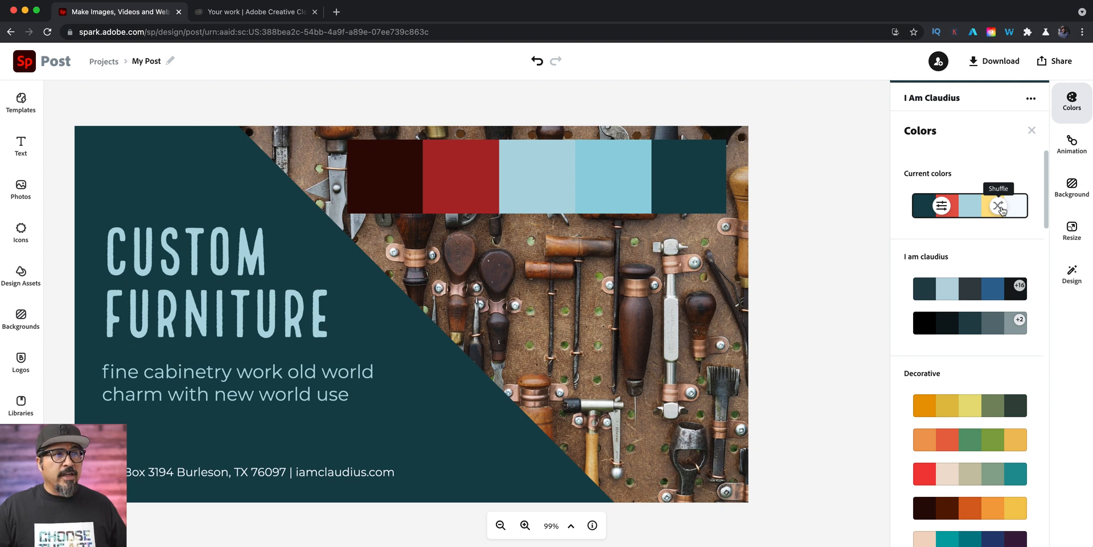
click(998, 205)
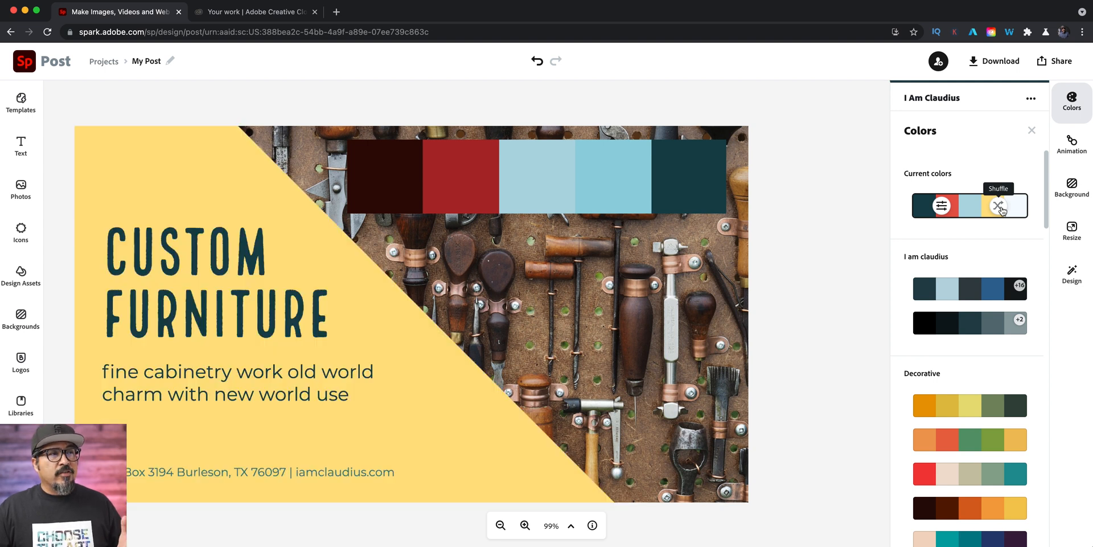
click(999, 205)
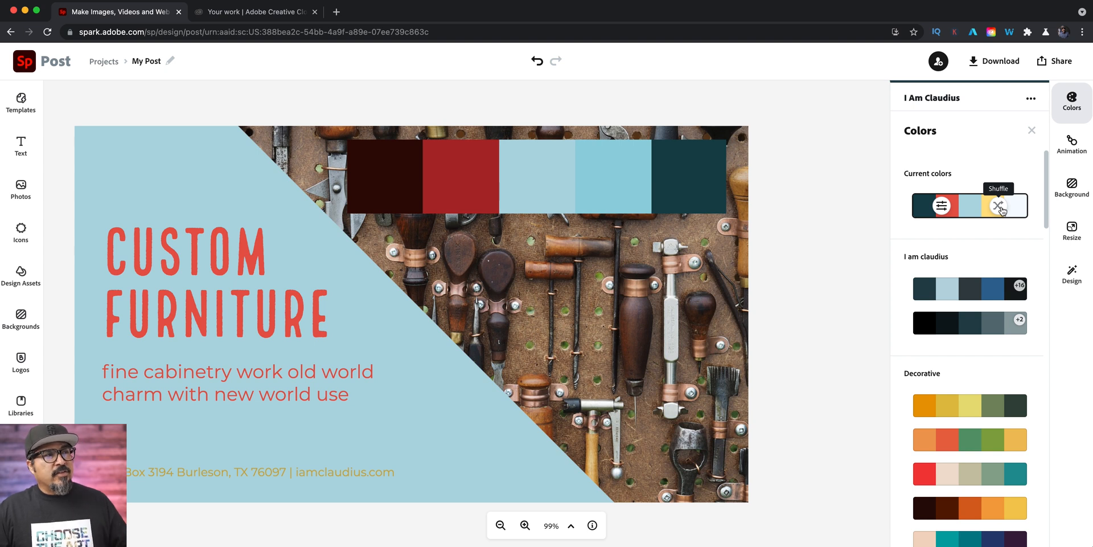
click(998, 206)
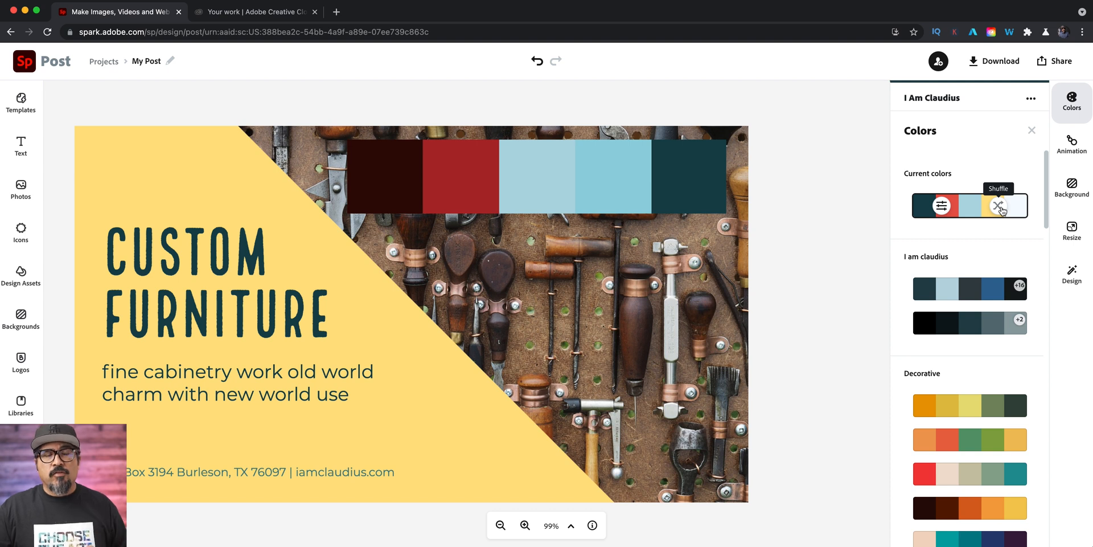
click(999, 206)
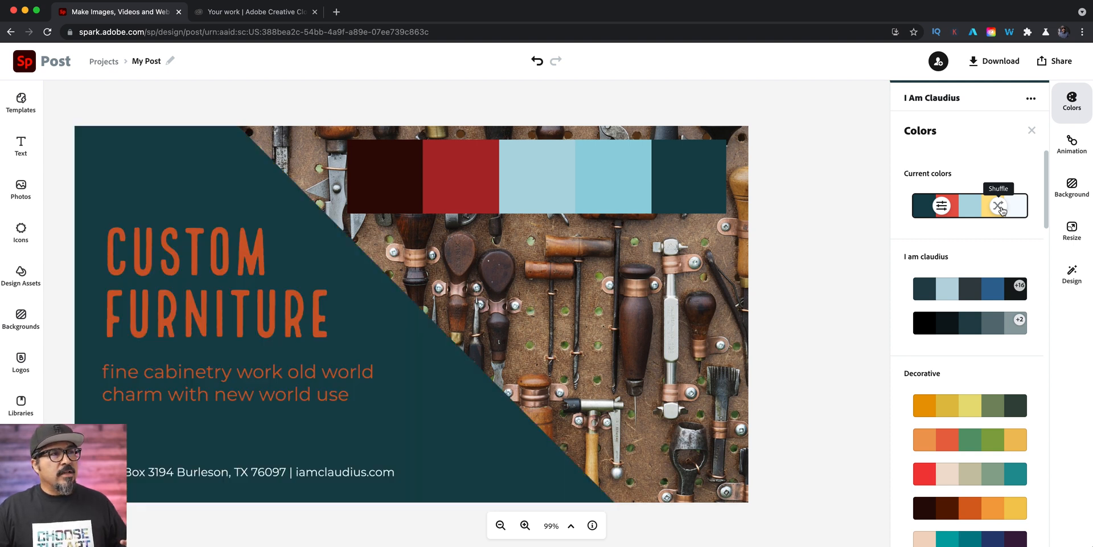
click(998, 205)
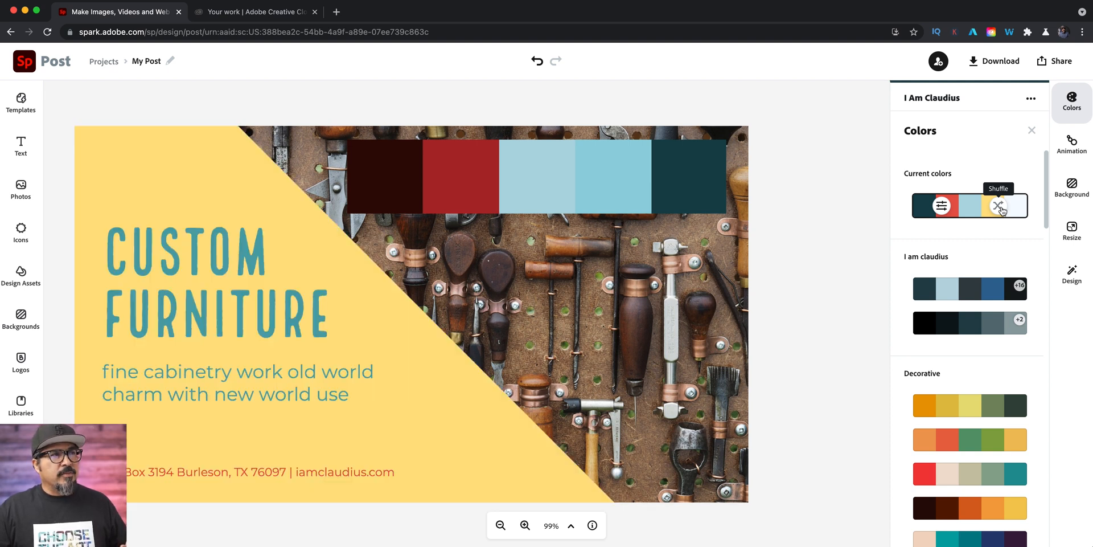
click(1000, 205)
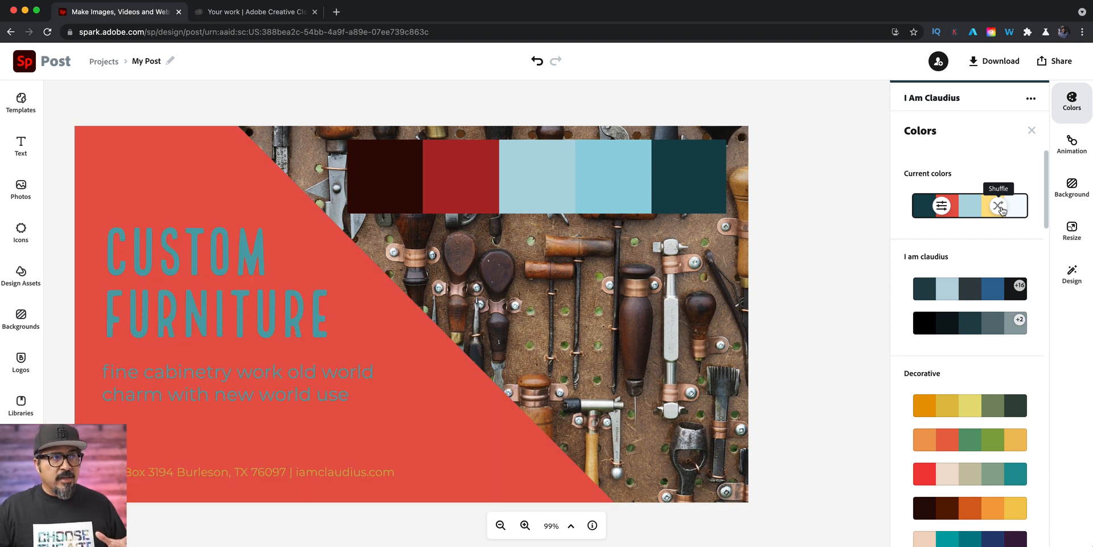
click(997, 205)
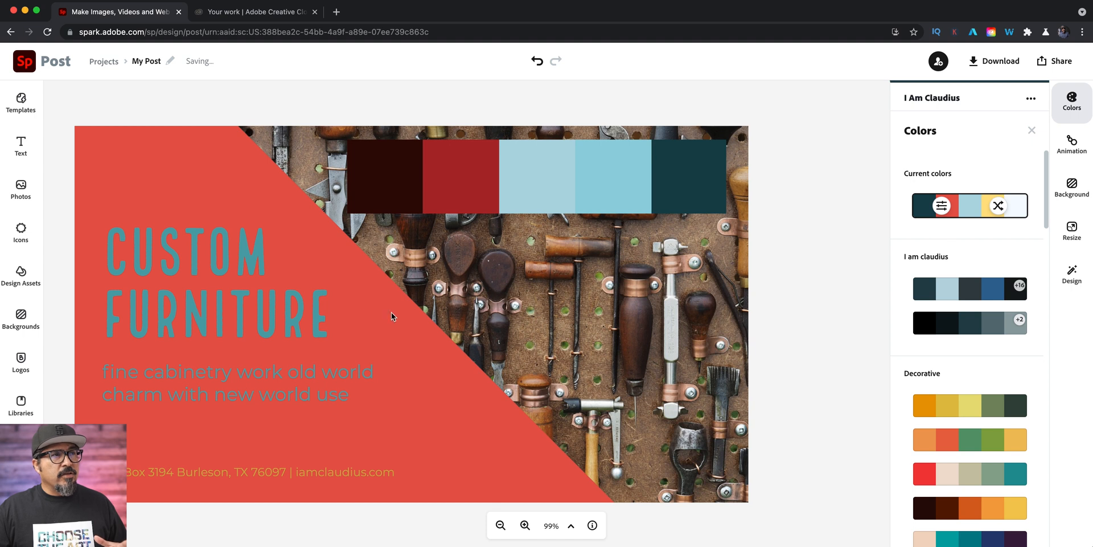
click(391, 315)
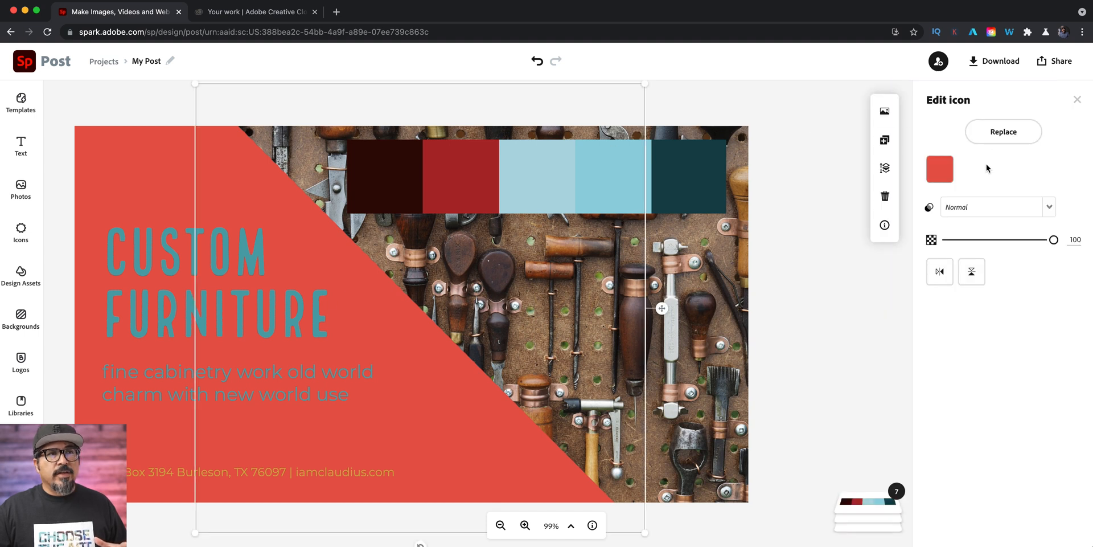
Eyedrop the palette's light blue onto the diagonal shape against the coral background
click(939, 169)
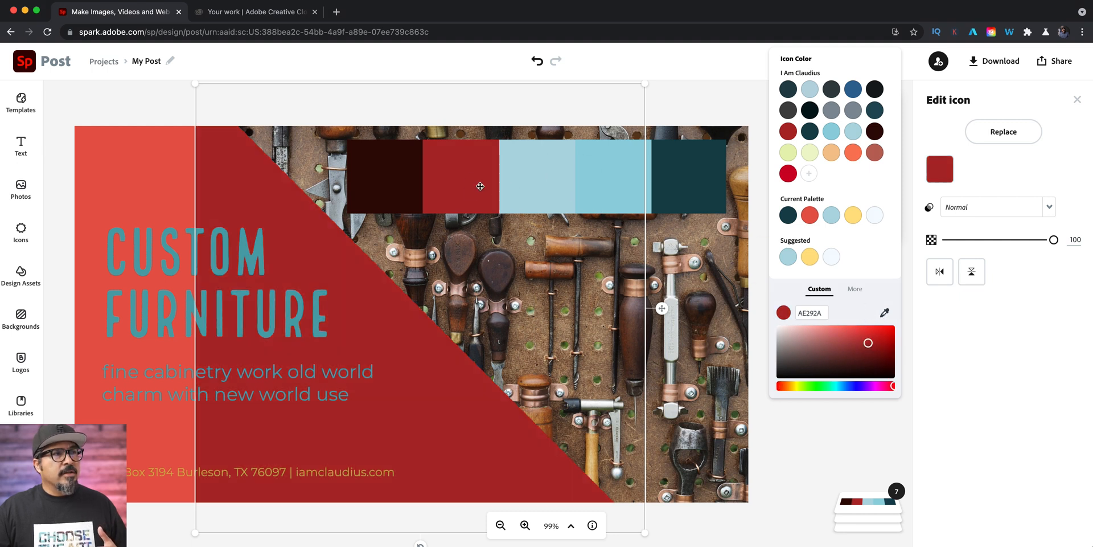
mouse_move(396, 194)
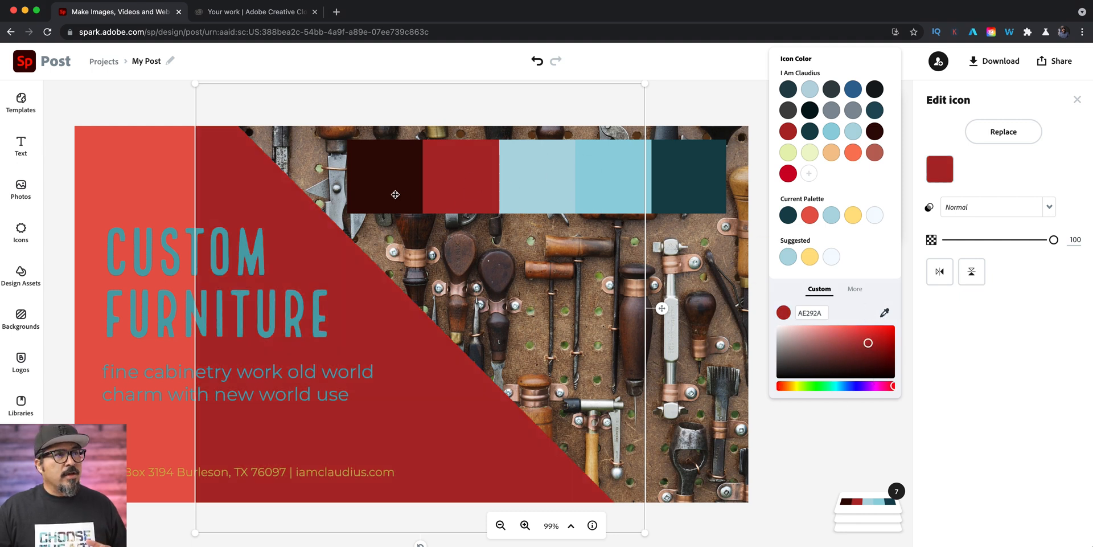
click(217, 284)
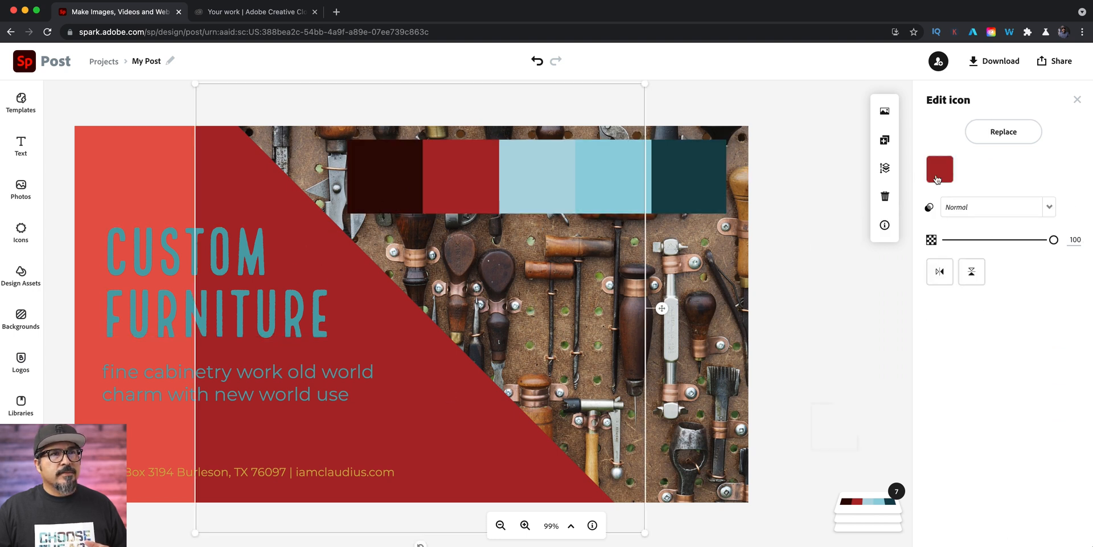
click(939, 169)
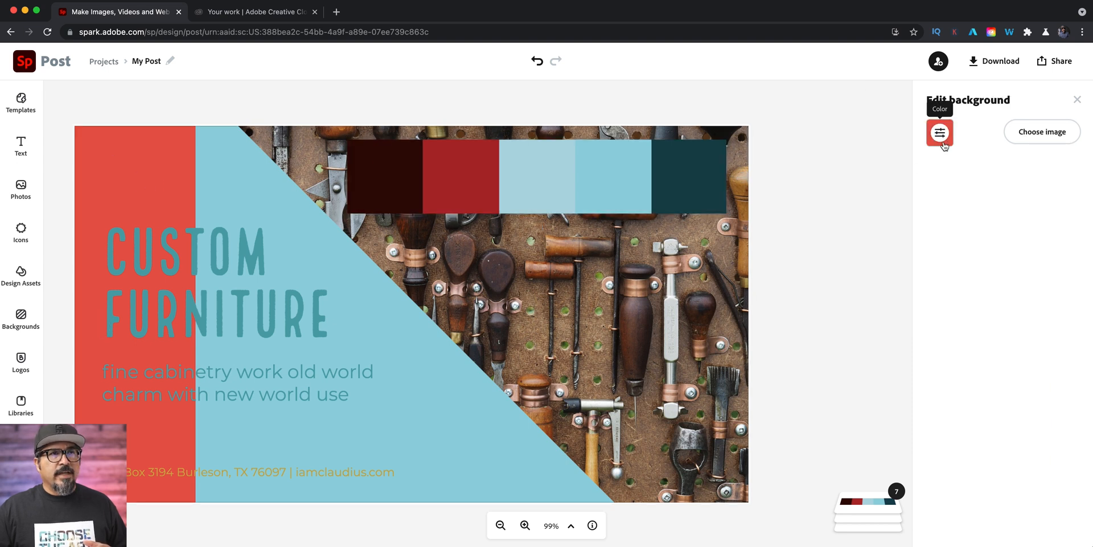
Recolour the post background to the same palette light blue as the diagonal shape
click(940, 132)
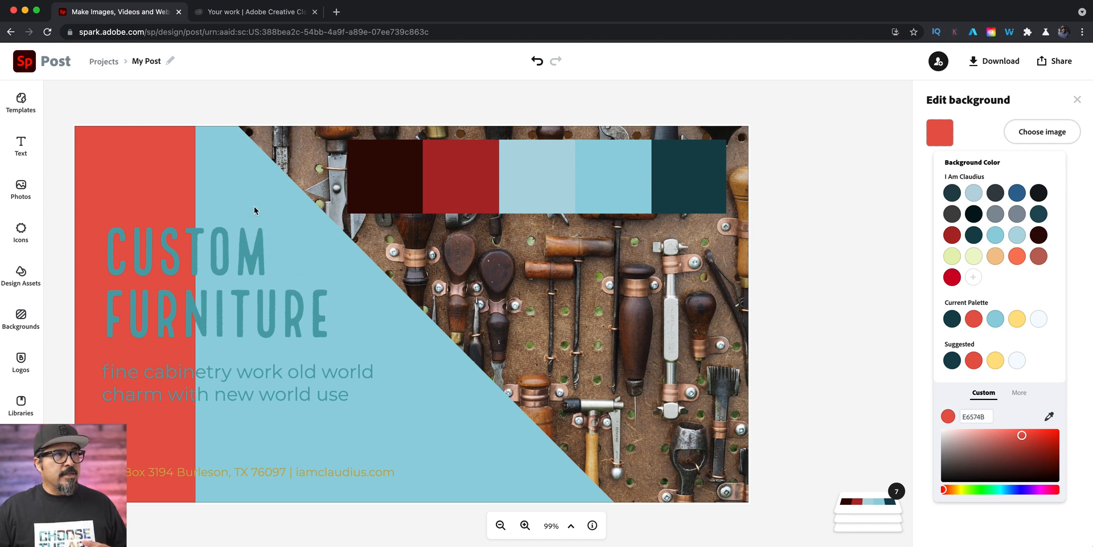
click(940, 132)
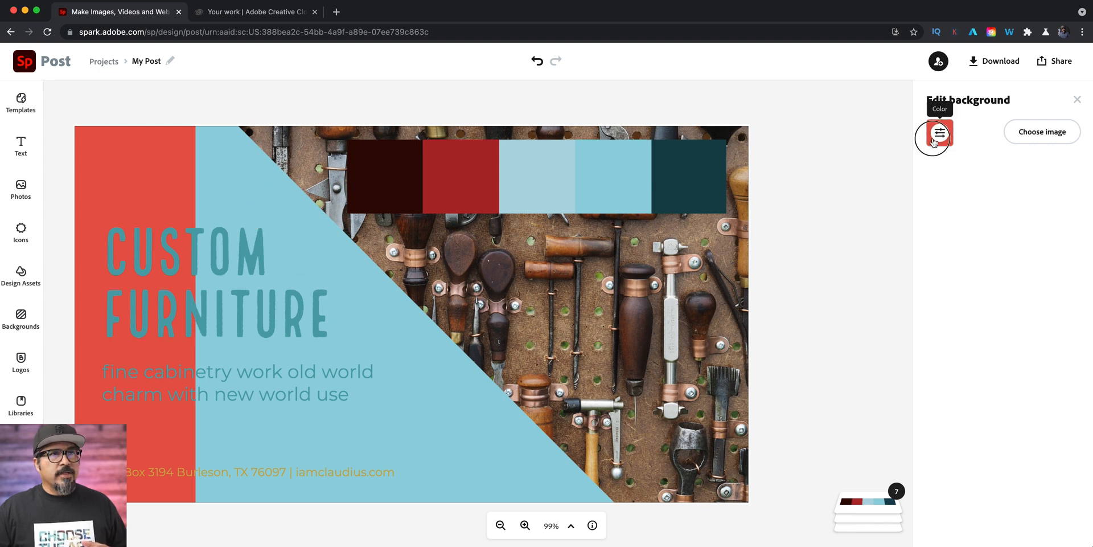
click(939, 132)
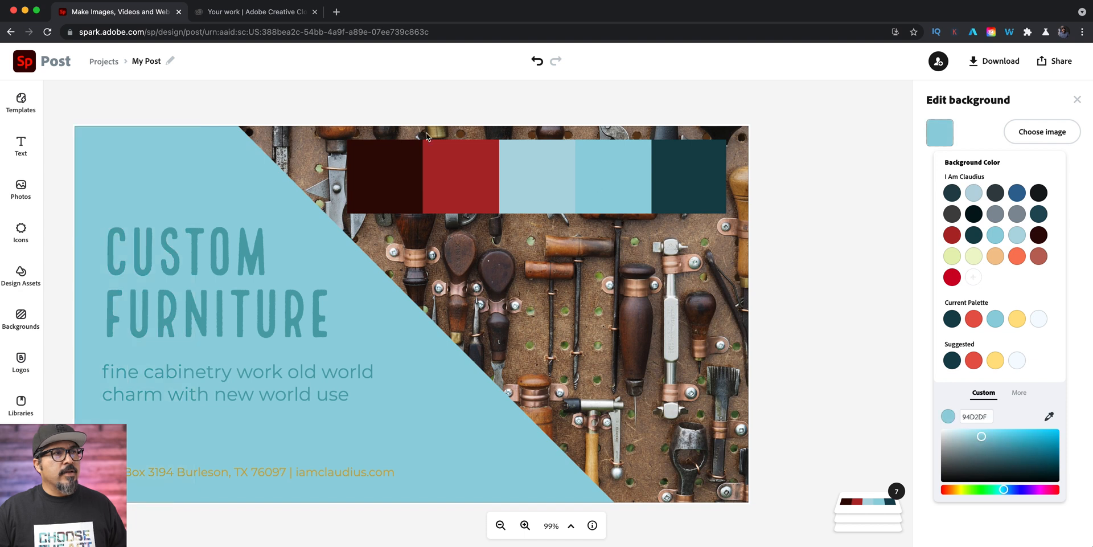
click(217, 283)
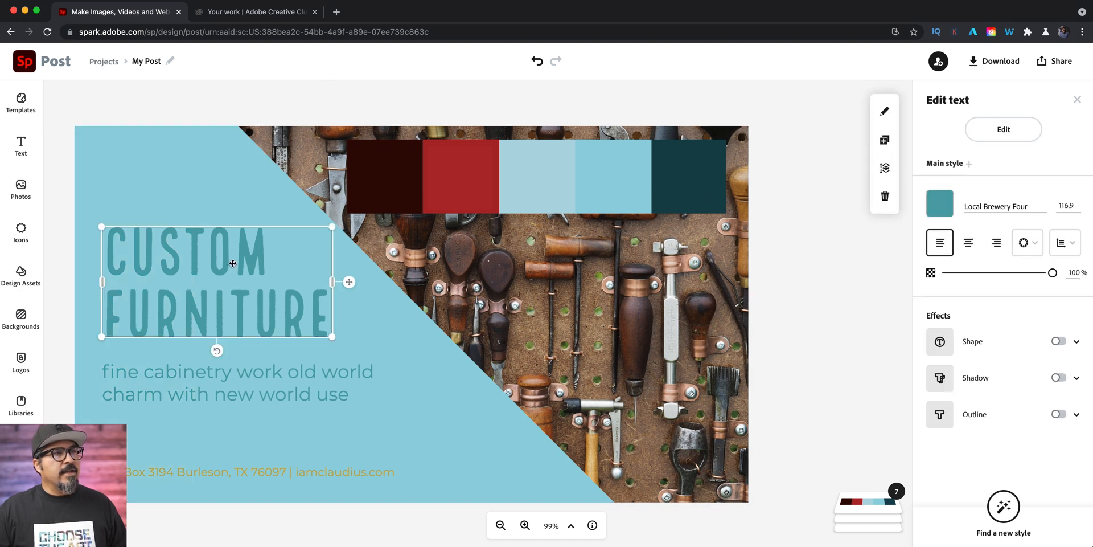
Eyedrop dark teal from the palette strip for the heading and the subtitle text
click(939, 203)
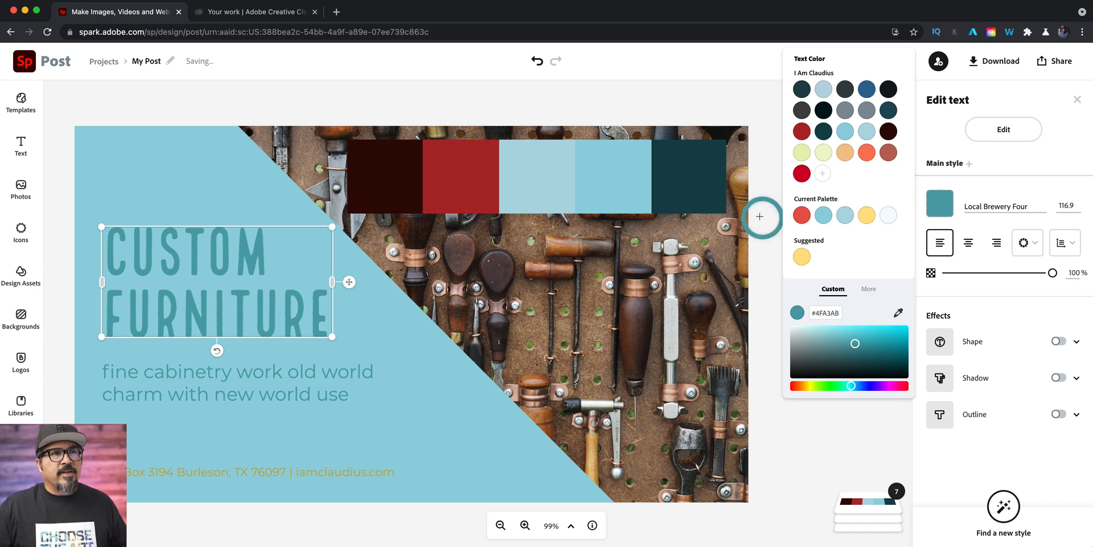
click(877, 361)
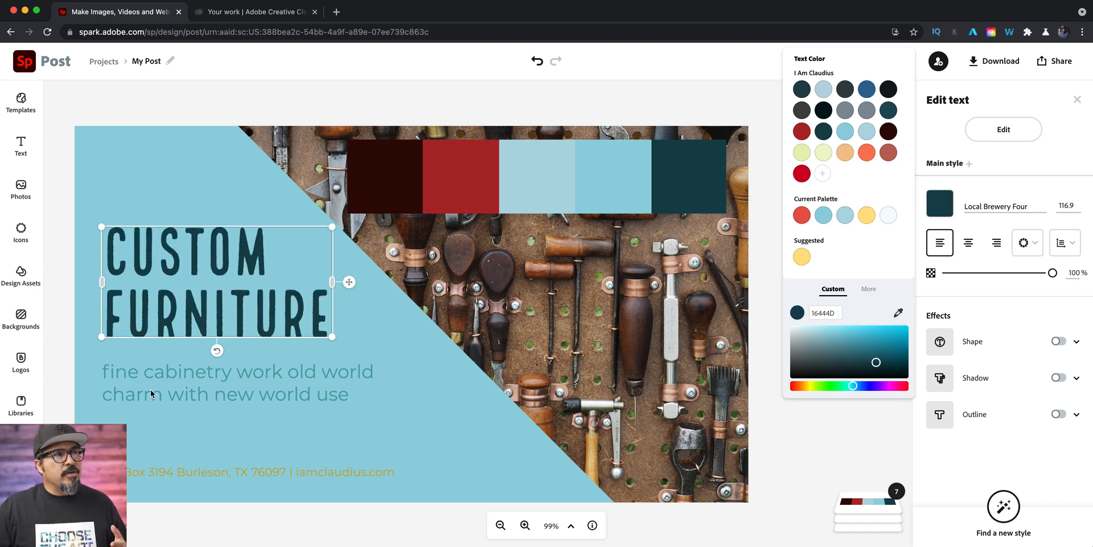
click(237, 383)
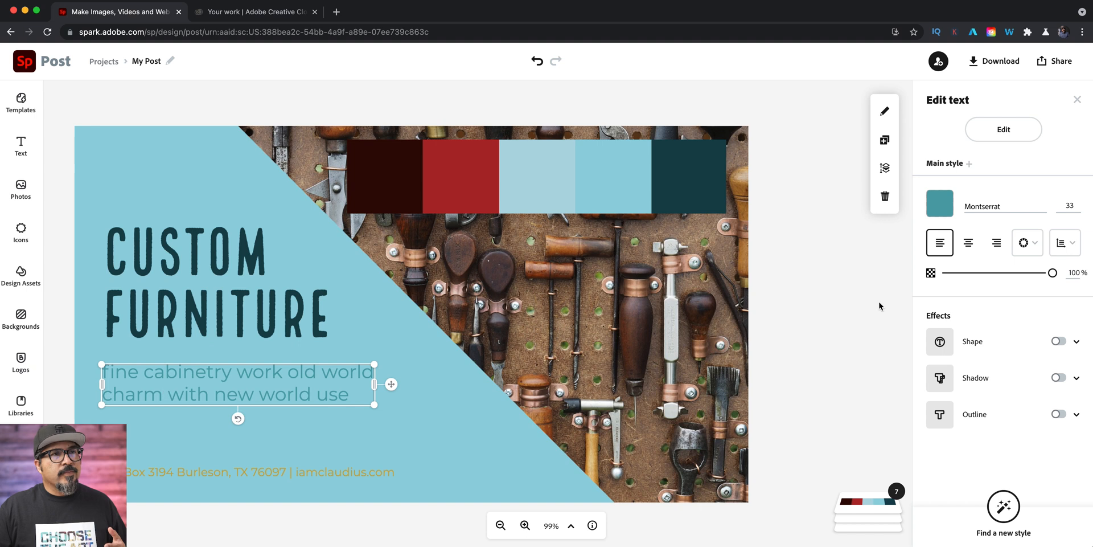
click(939, 202)
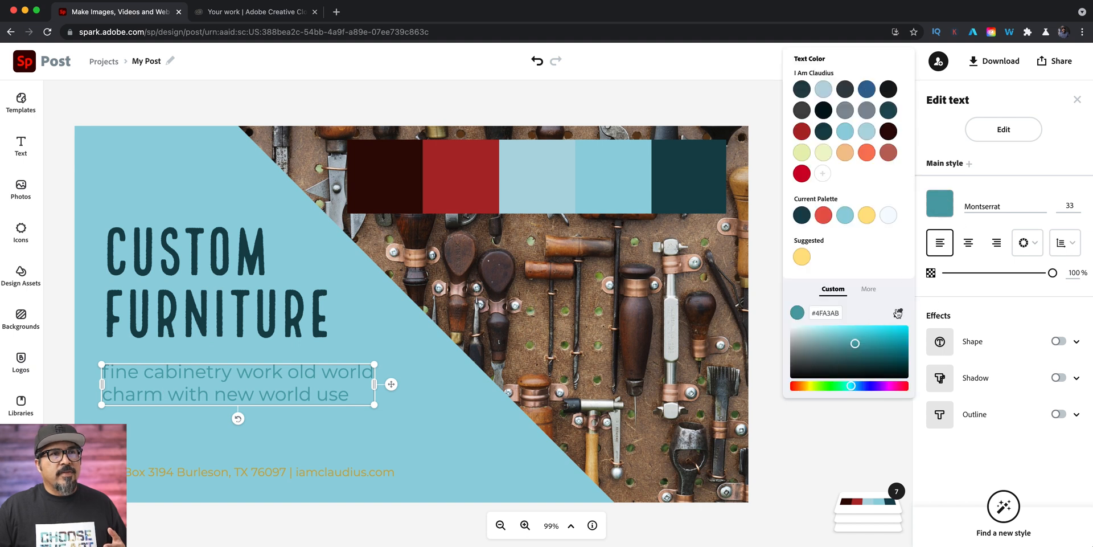
click(877, 362)
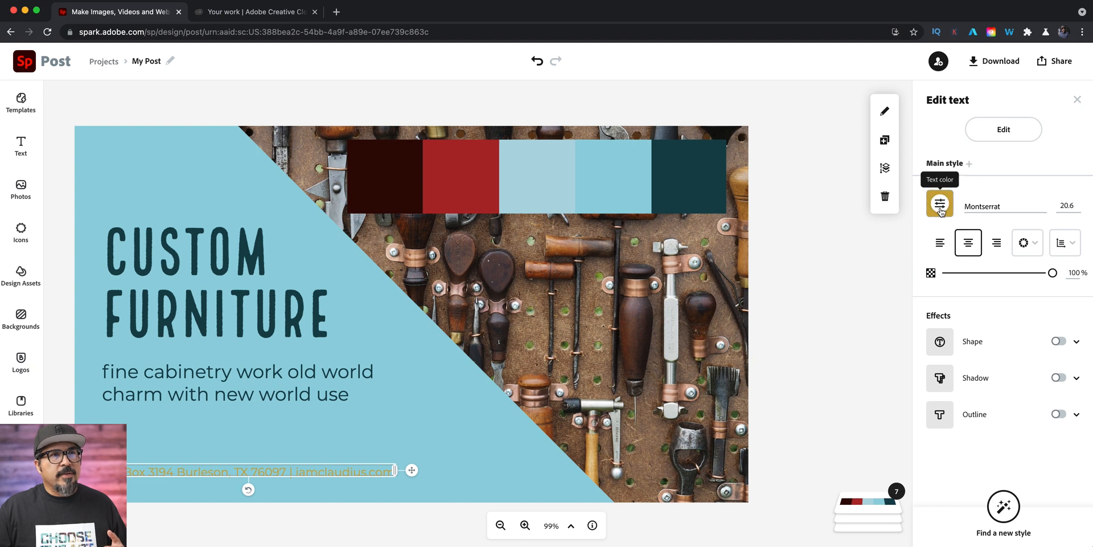
Set the address line to white from the current palette and delete the palette strip image
click(939, 204)
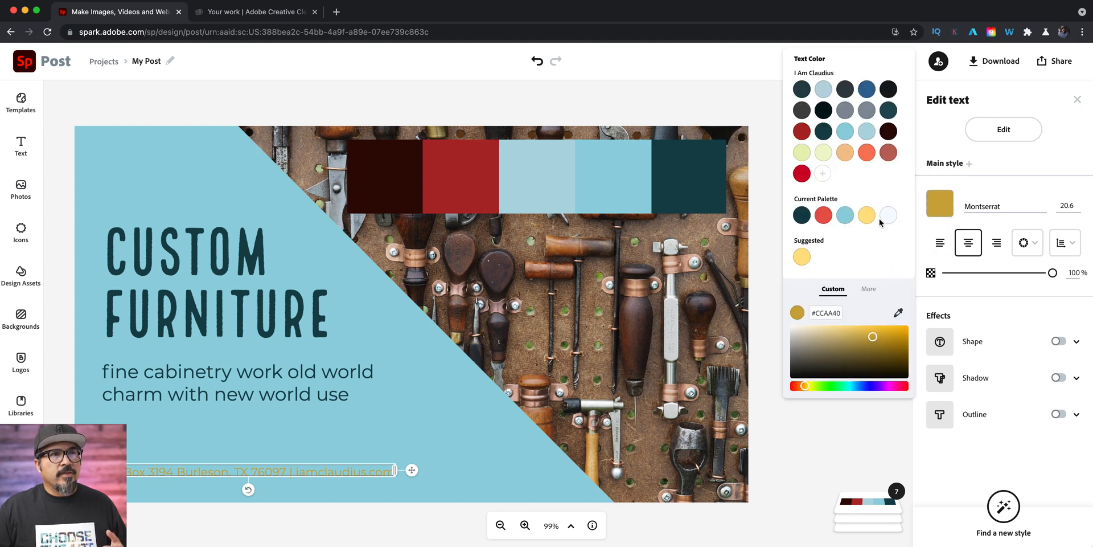
click(888, 215)
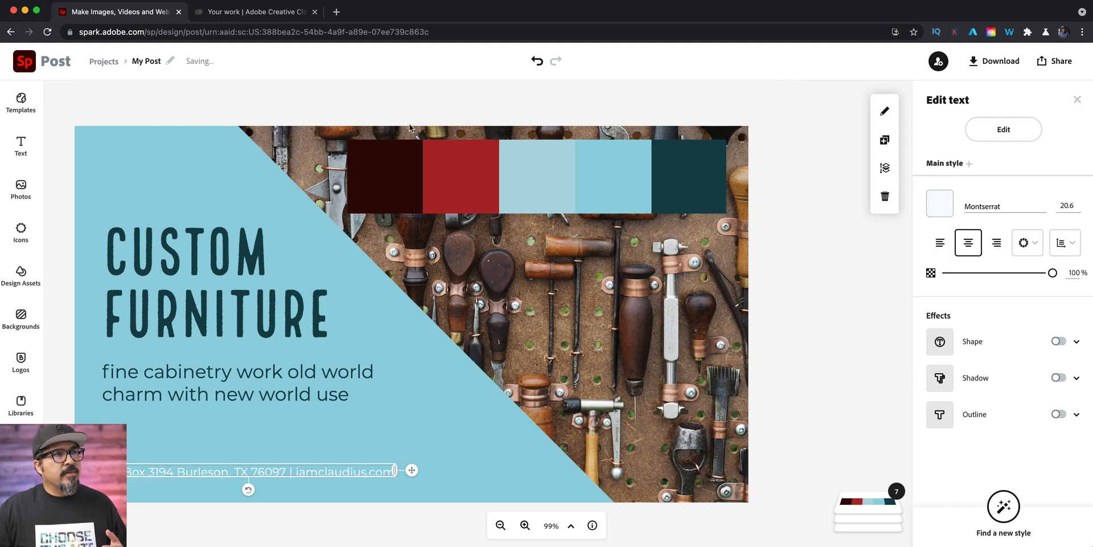
click(460, 175)
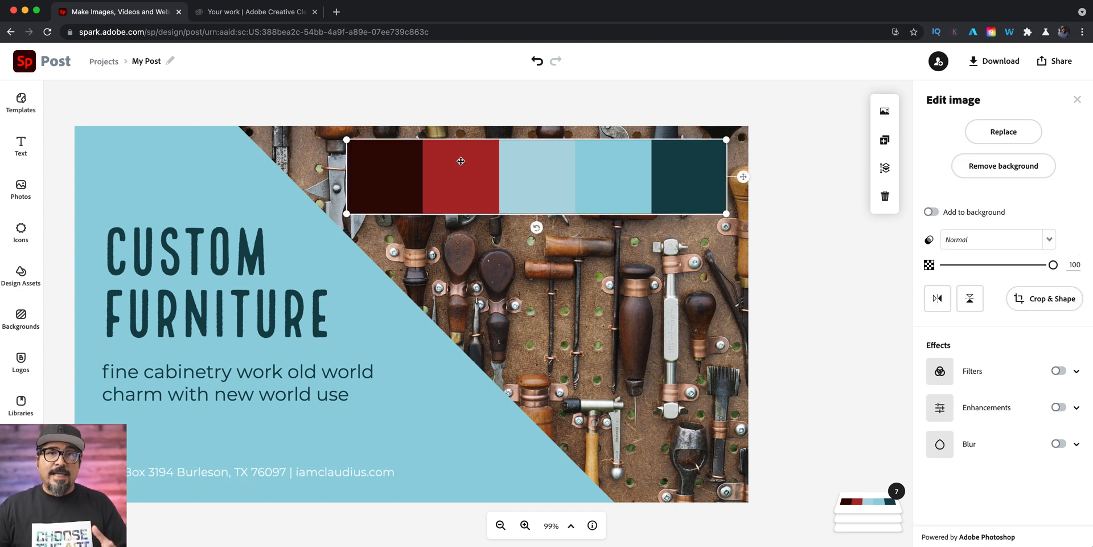
click(448, 108)
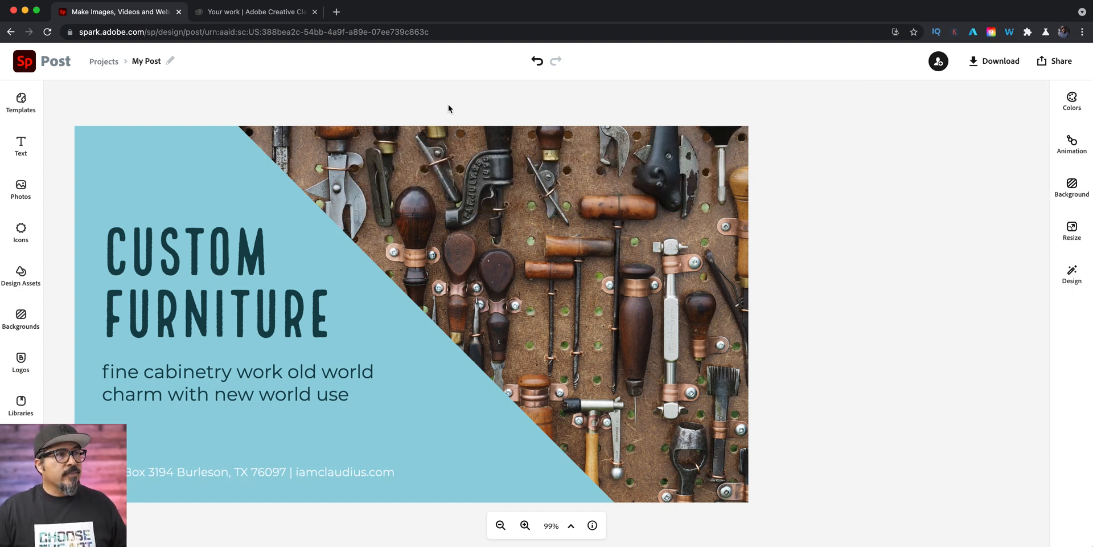